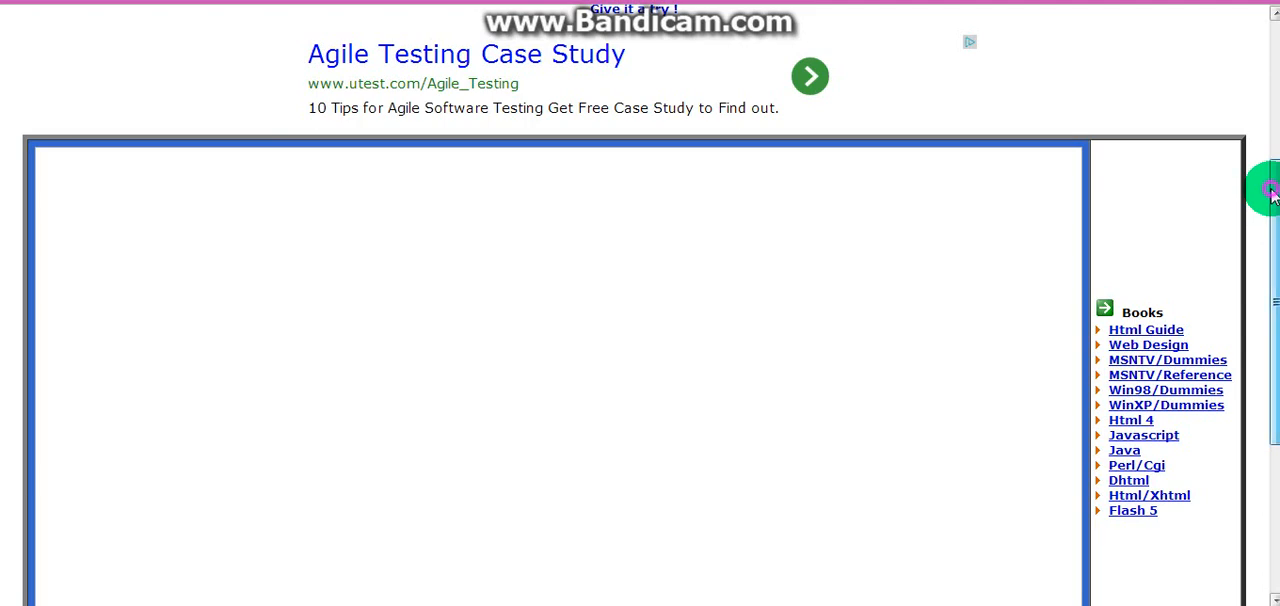
# Copy the tutorial's background-image div line and paste it into the Draac code box
pyautogui.scroll(-3)
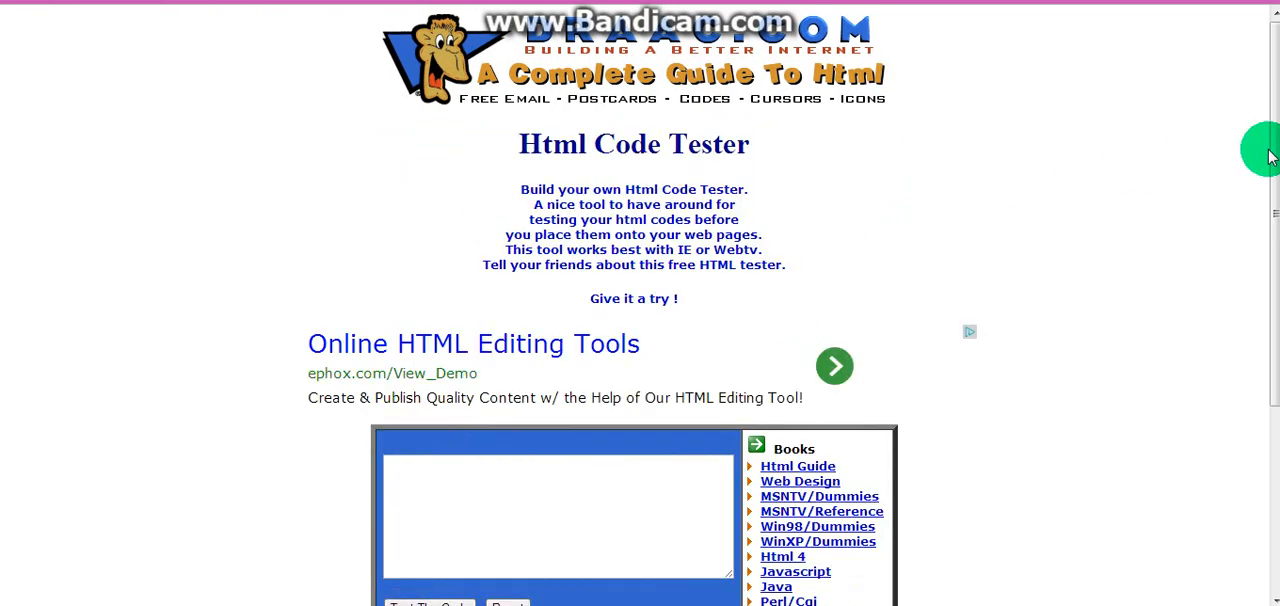
pyautogui.scroll(-3)
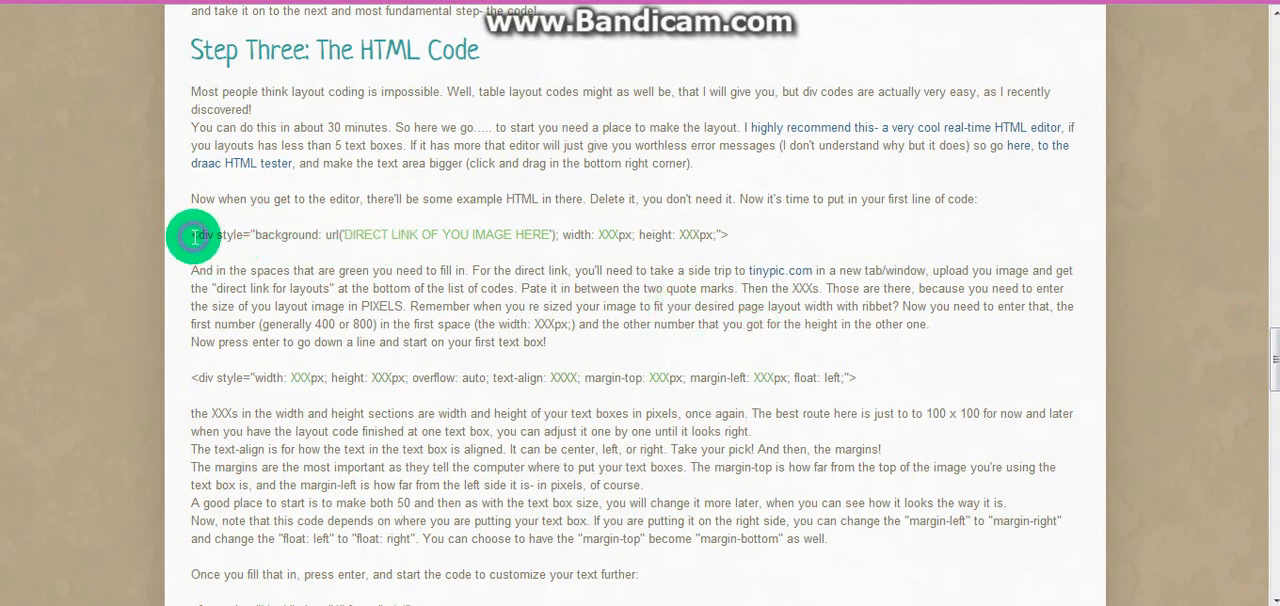
pyautogui.moveTo(195, 234); pyautogui.dragTo(728, 234)
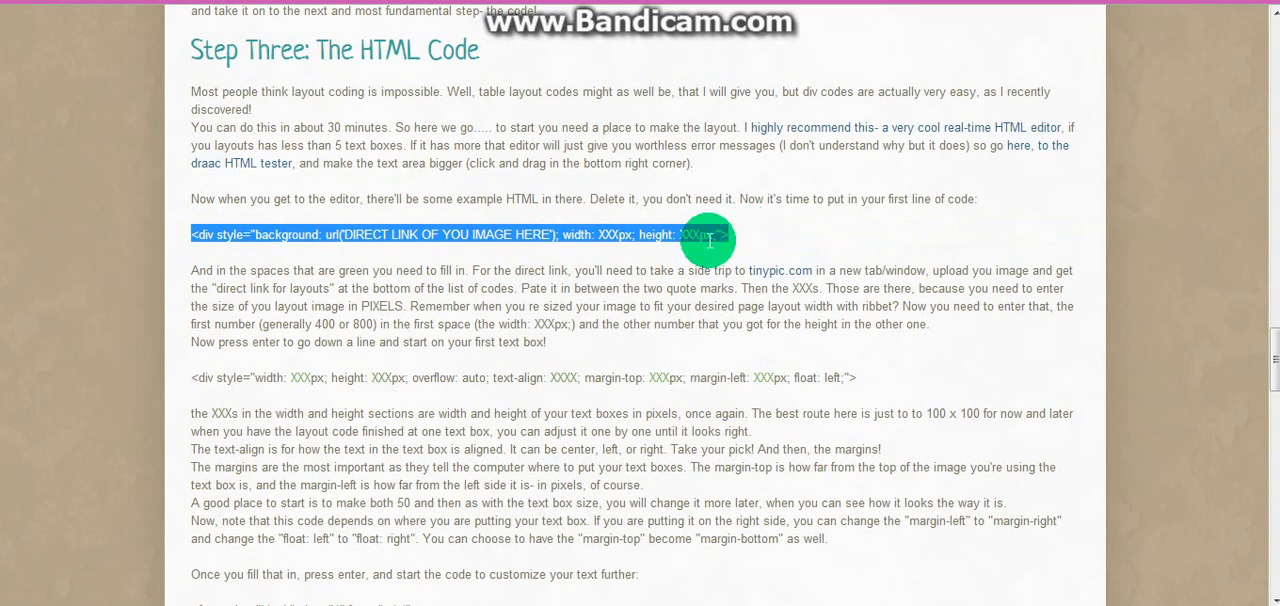
pyautogui.rightClick(700, 234)
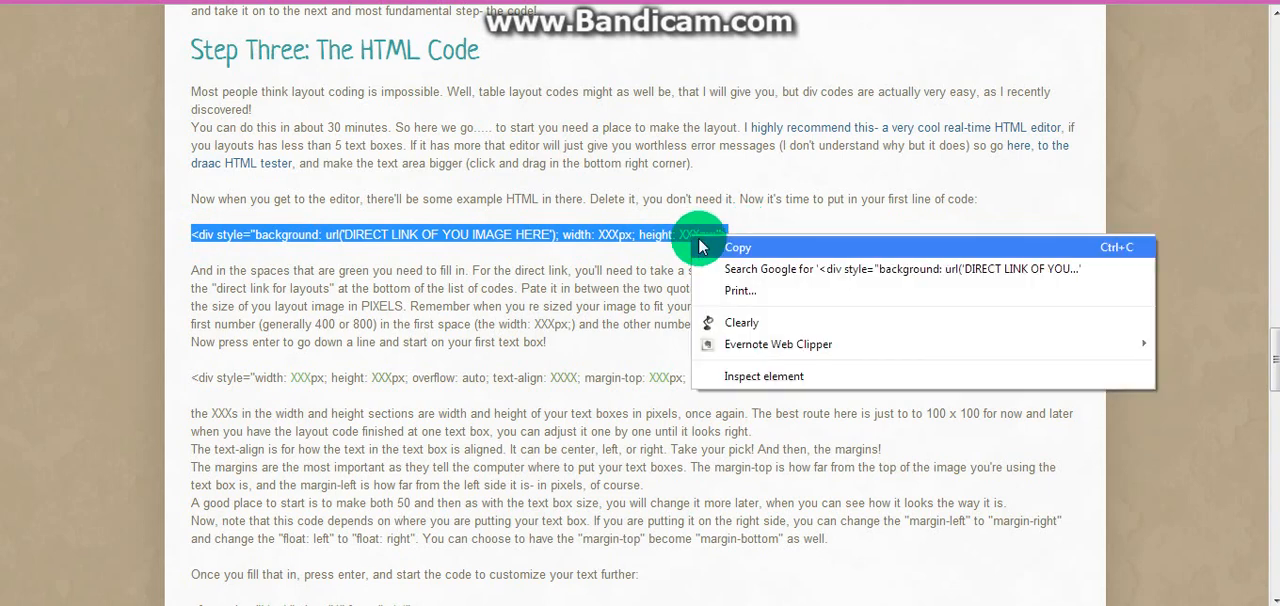
pyautogui.click(738, 247)
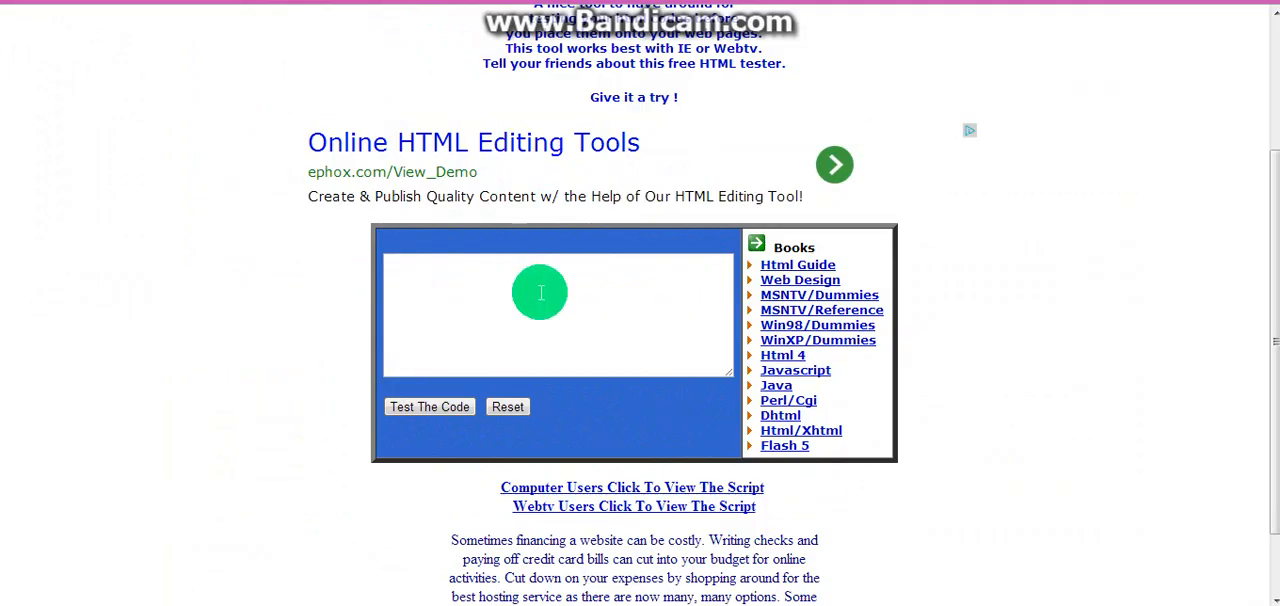
pyautogui.rightClick(540, 291)
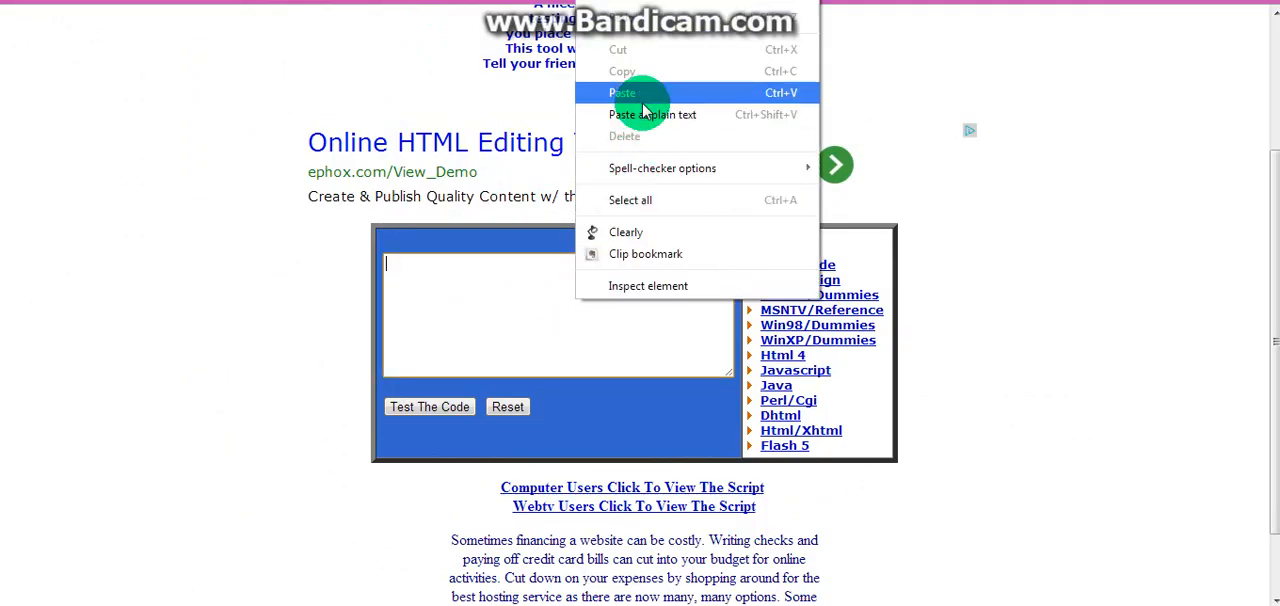
pyautogui.click(622, 92)
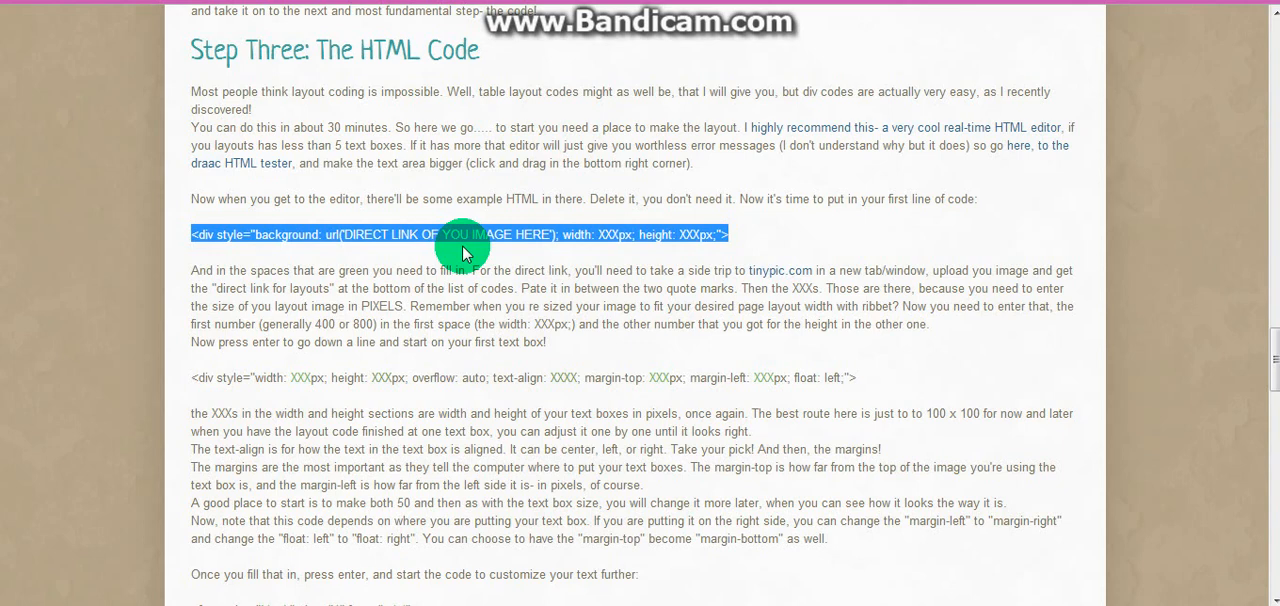
pyautogui.moveTo(290, 234)
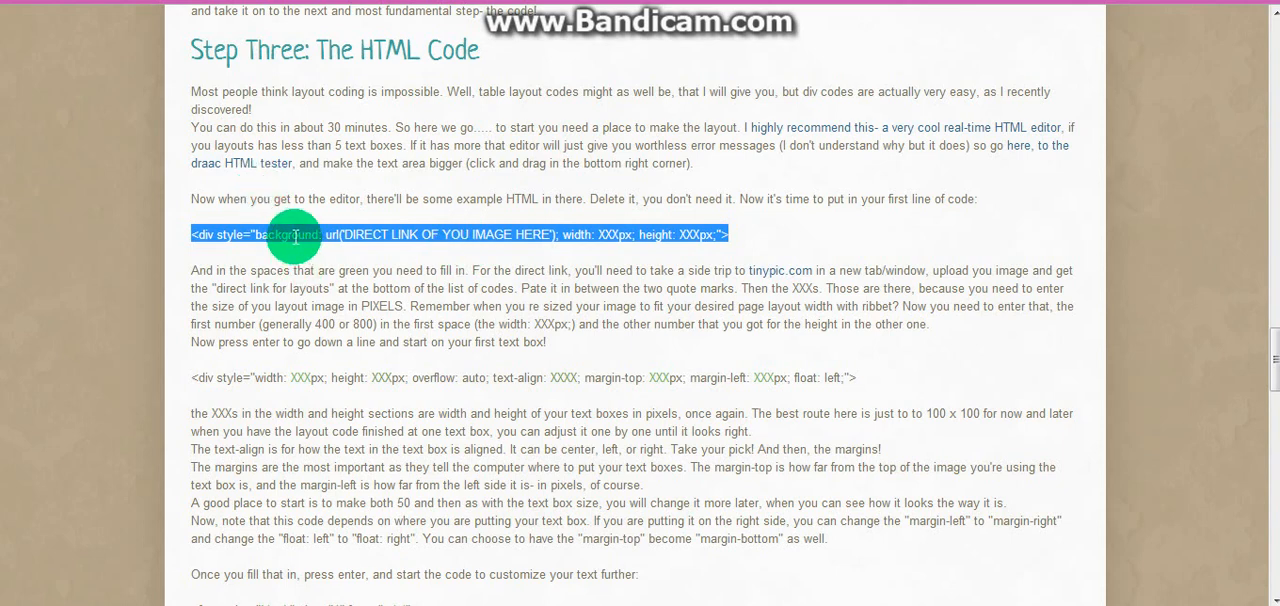
# Select the tutorial's text-box div line and bring up its copy menu
pyautogui.click(368, 262)
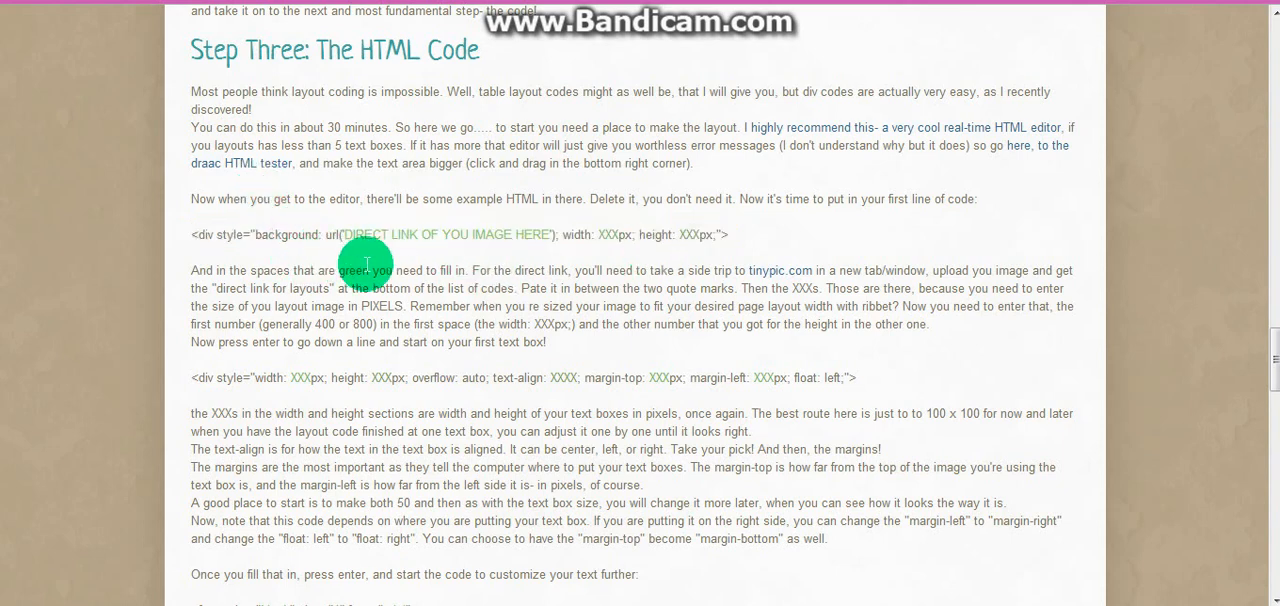
pyautogui.moveTo(408, 268)
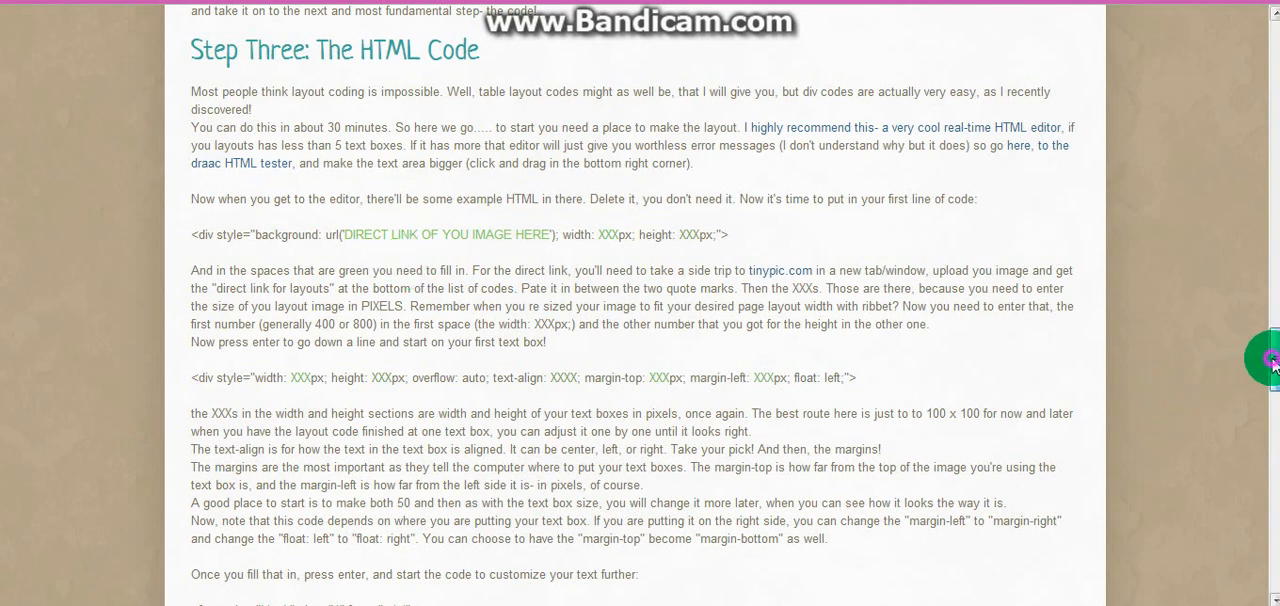
pyautogui.scroll(-3)
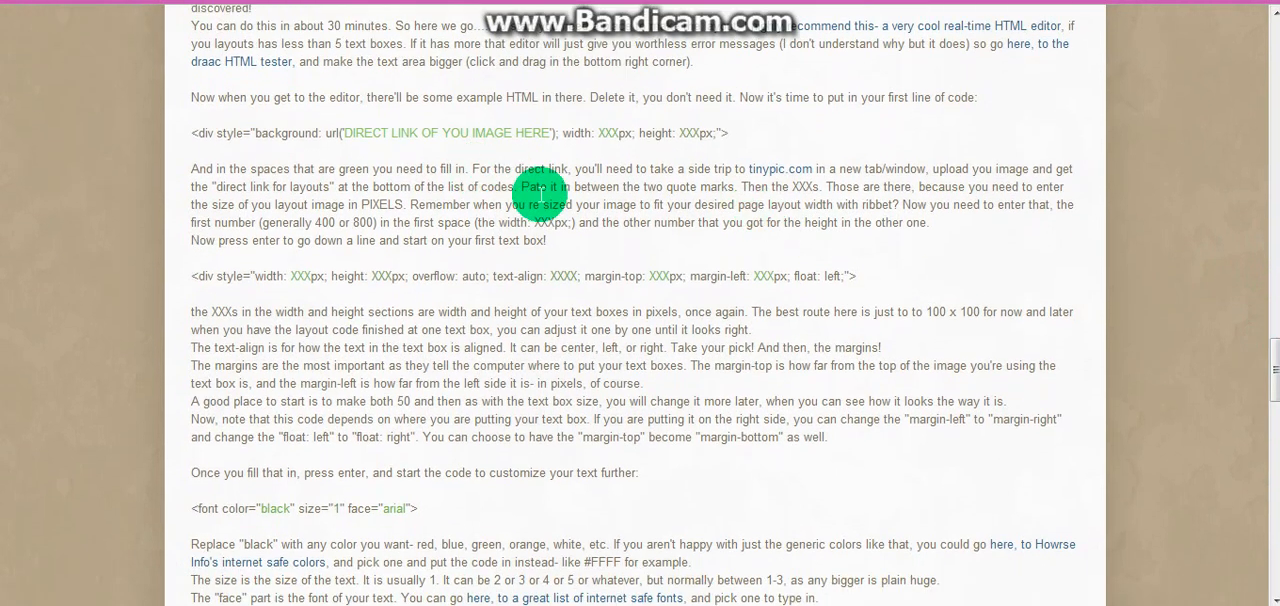
pyautogui.moveTo(300, 290)
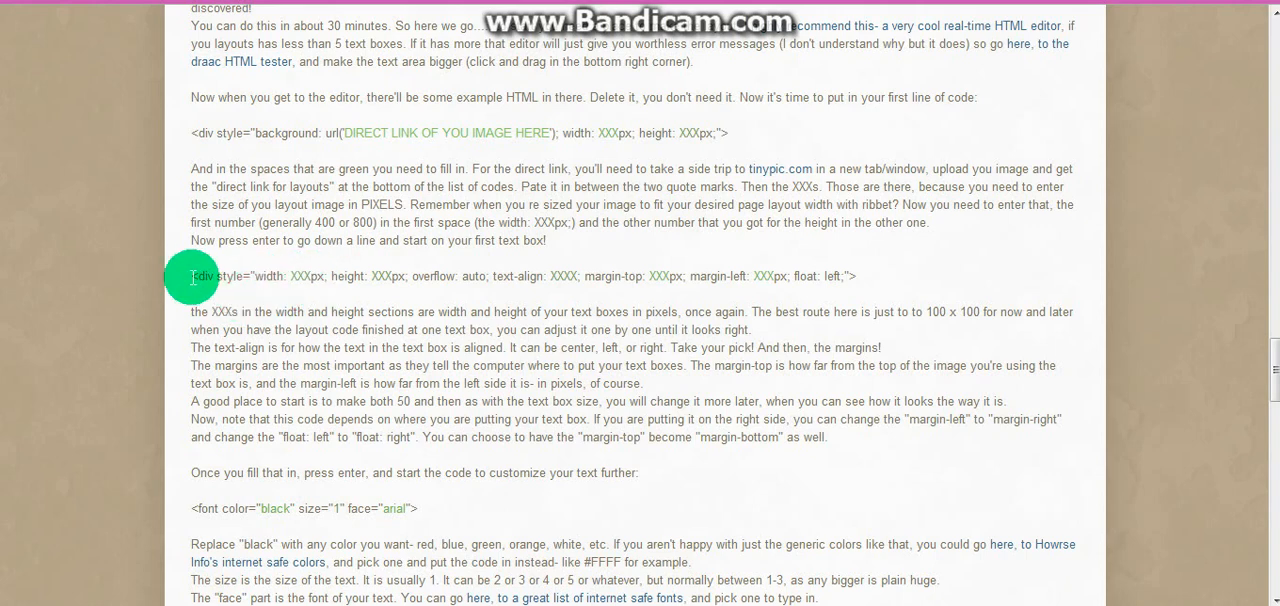
pyautogui.moveTo(192, 276); pyautogui.dragTo(720, 276)
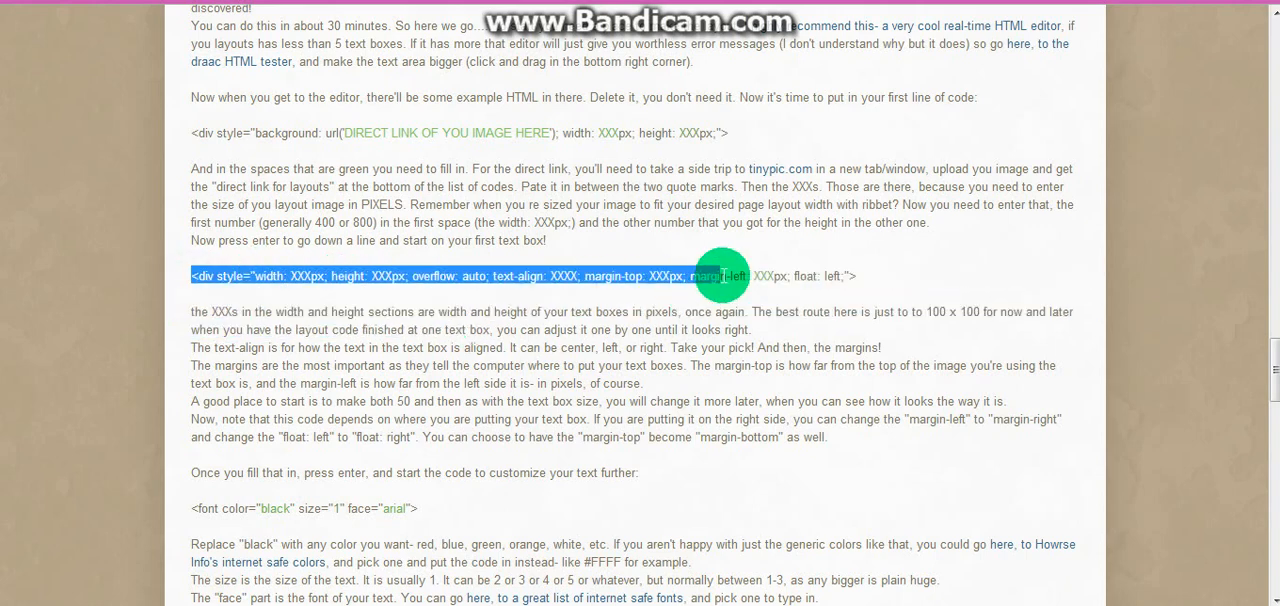
pyautogui.moveTo(895, 278)
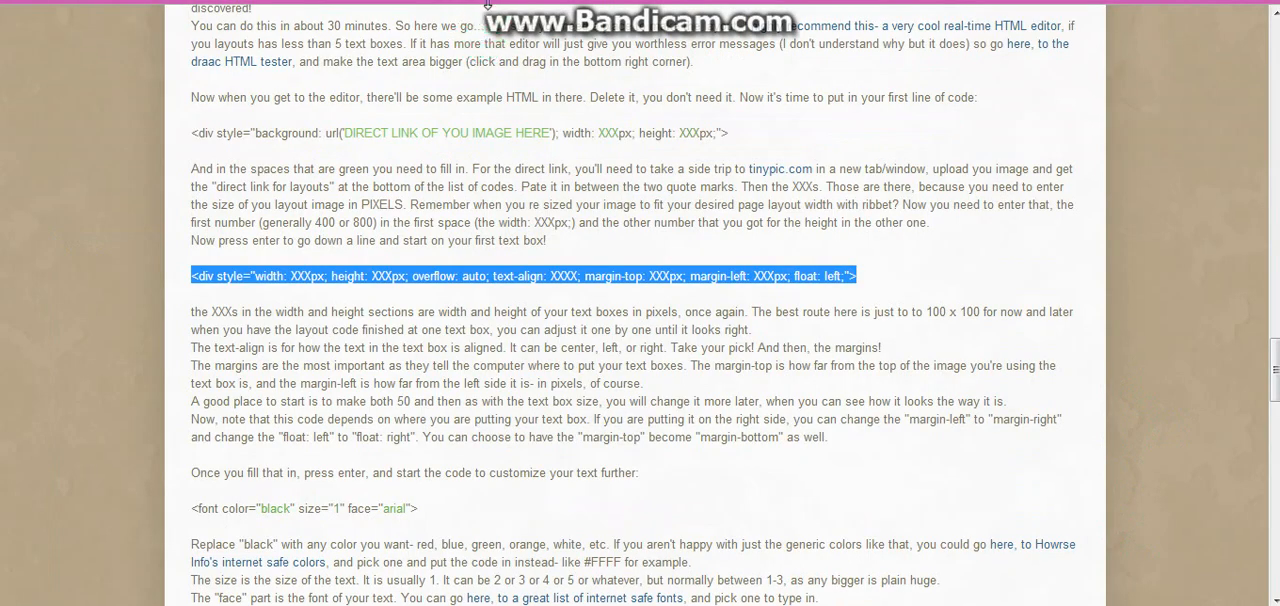
pyautogui.rightClick(725, 335)
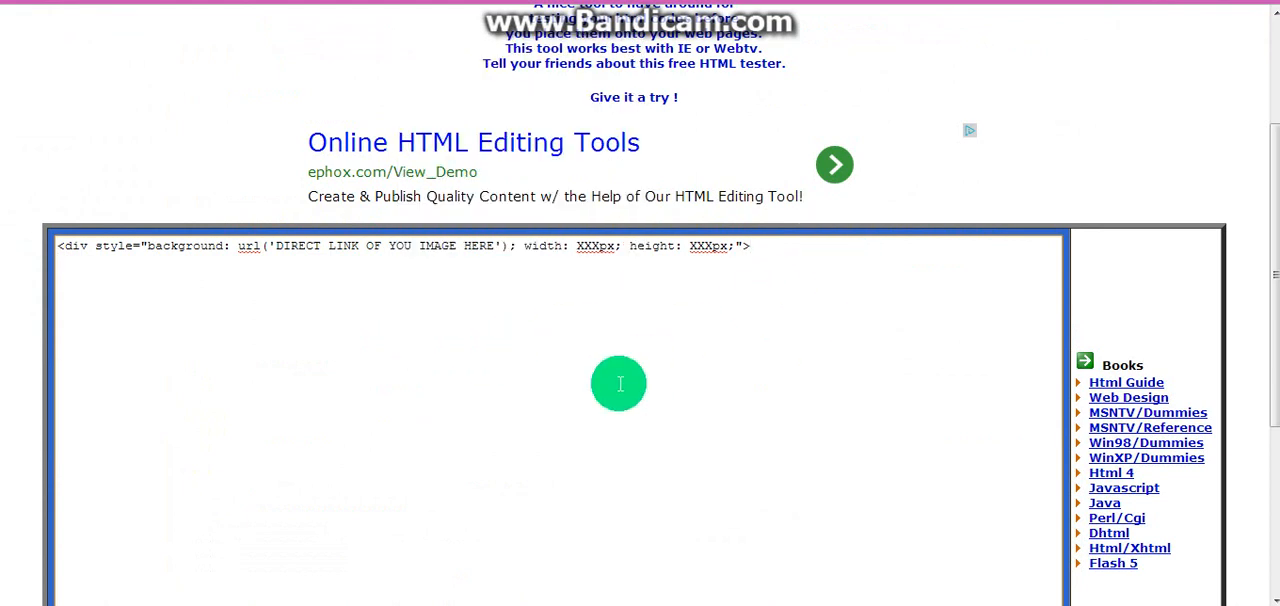
# Enter the '<div style="width: XXXpx; height: XXXpx; overflow: auto...' line below the background div
pyautogui.write('<div style="width: XXXpx; height: XXXpx; overflow: auto; text-align: XXXX; margin-top: XXXpx; margin-left: XXXpx; float: left;">')
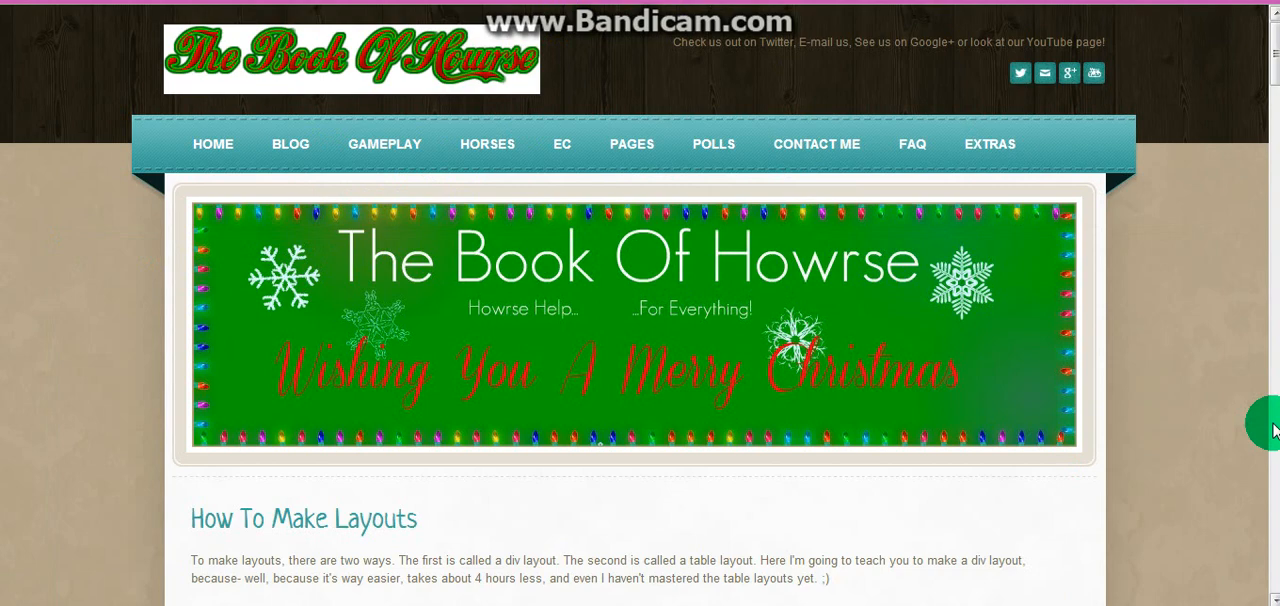
# Copy the tutorial's font tag line into the Draac code box
pyautogui.scroll(-3)
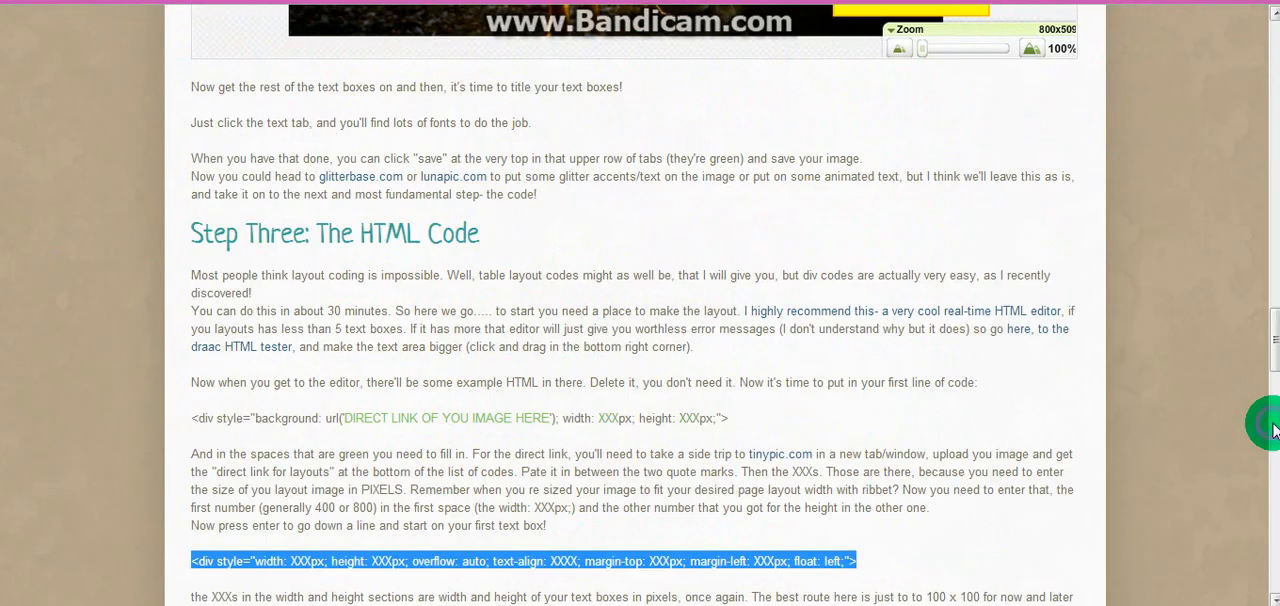
pyautogui.scroll(-3)
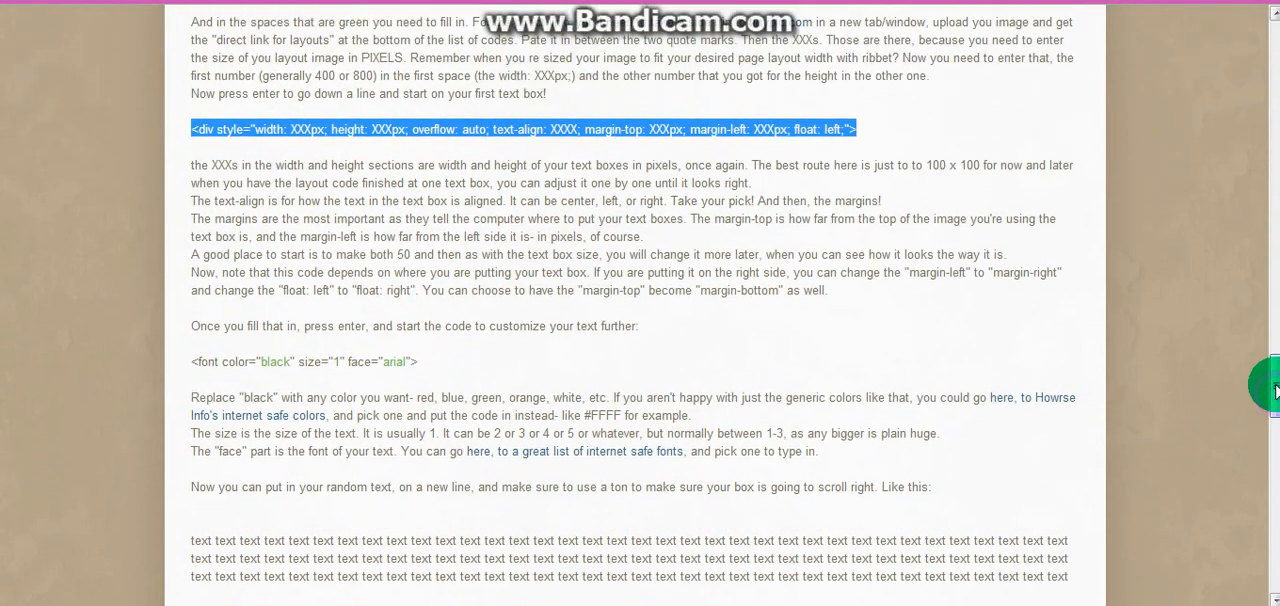
pyautogui.click(193, 361)
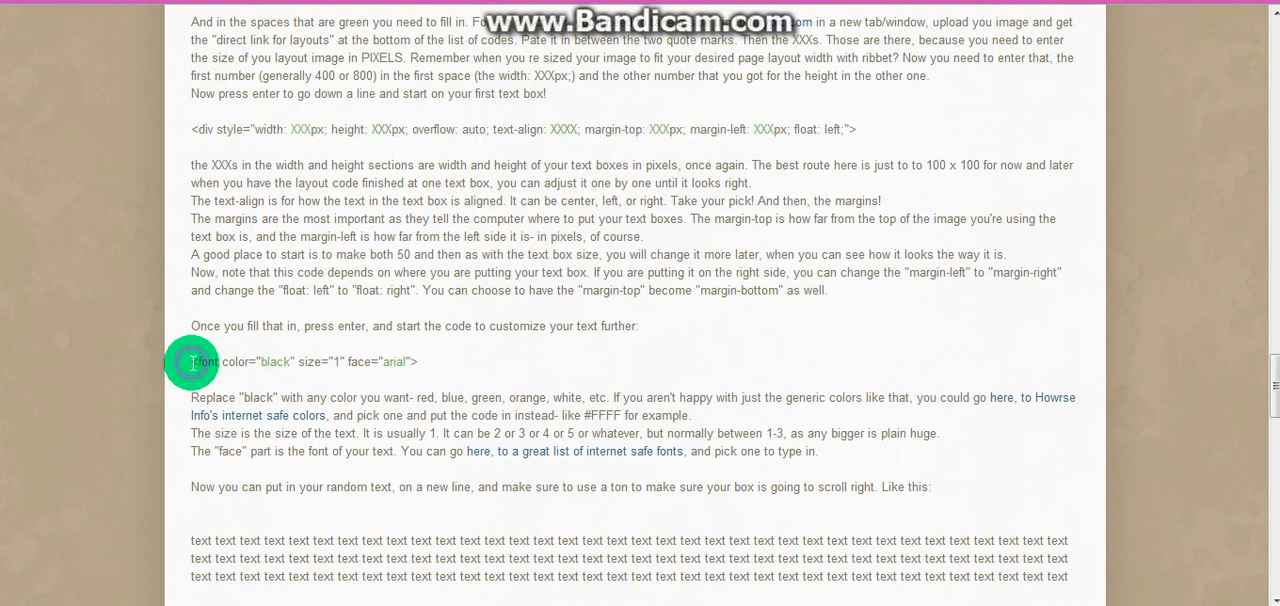
pyautogui.moveTo(192, 361); pyautogui.dragTo(418, 361)
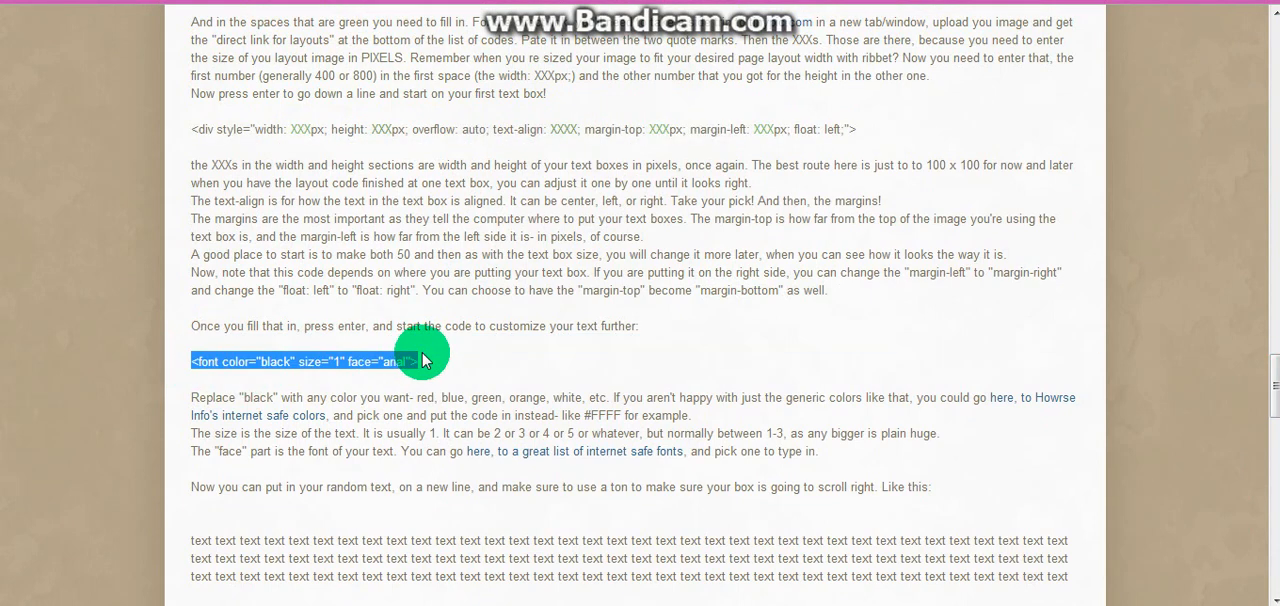
pyautogui.rightClick(410, 361)
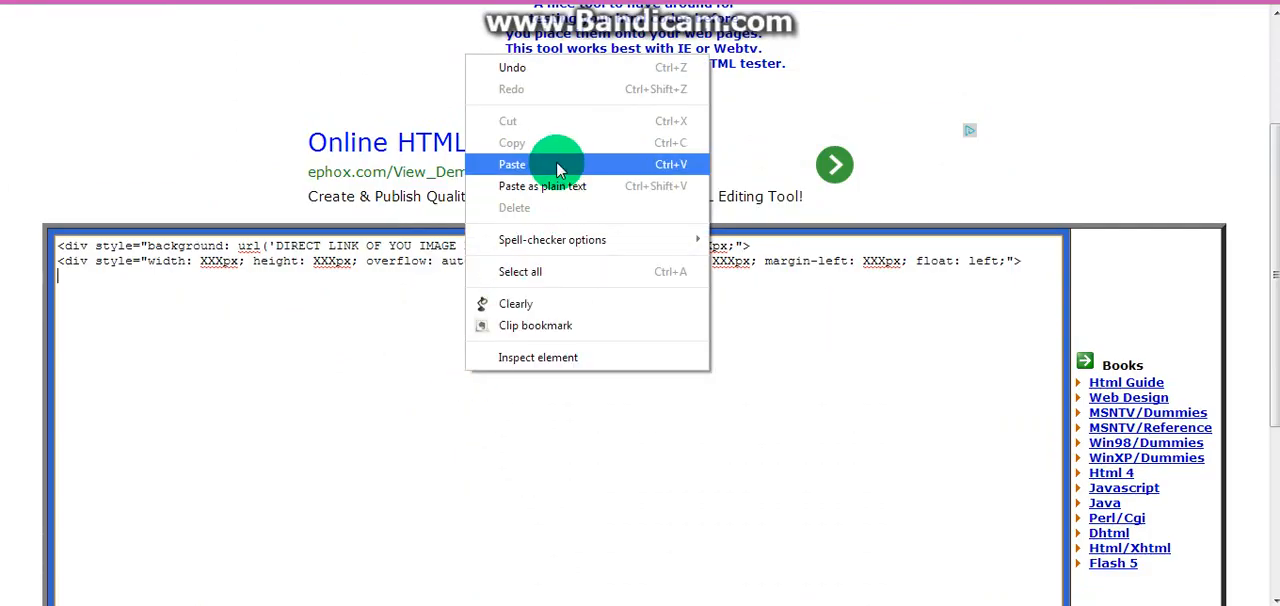
pyautogui.click(511, 164)
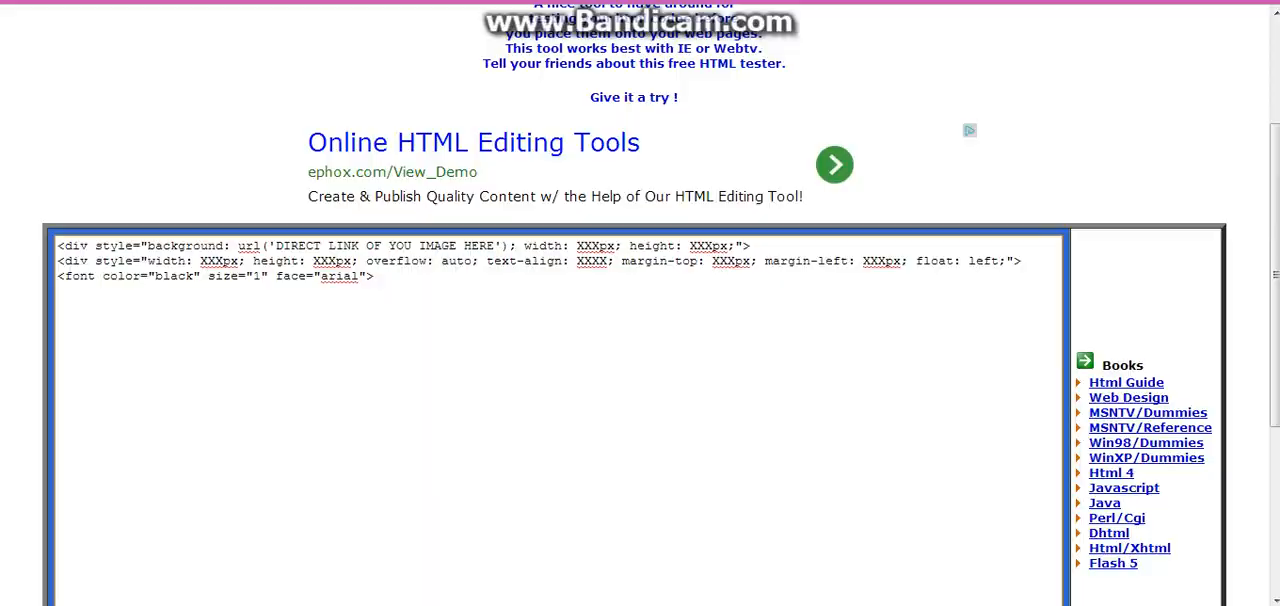
# Copy the tutorial's 'text text...' filler paragraph and bring up paste options in Draac
pyautogui.scroll(-3)
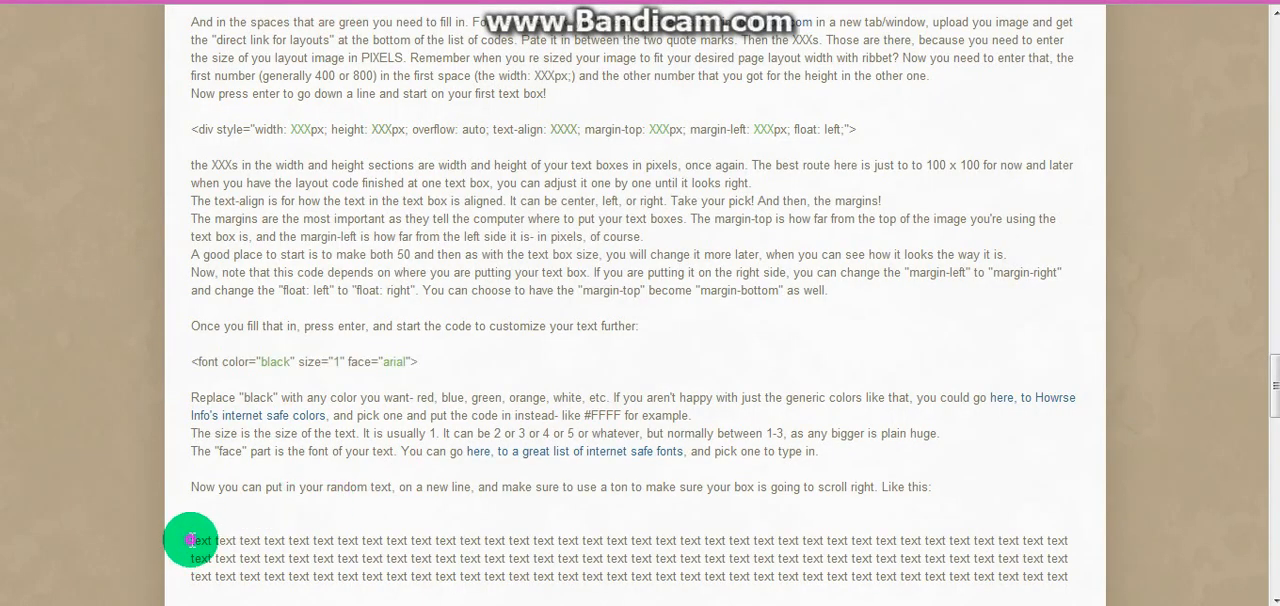
pyautogui.moveTo(191, 540); pyautogui.dragTo(945, 580)
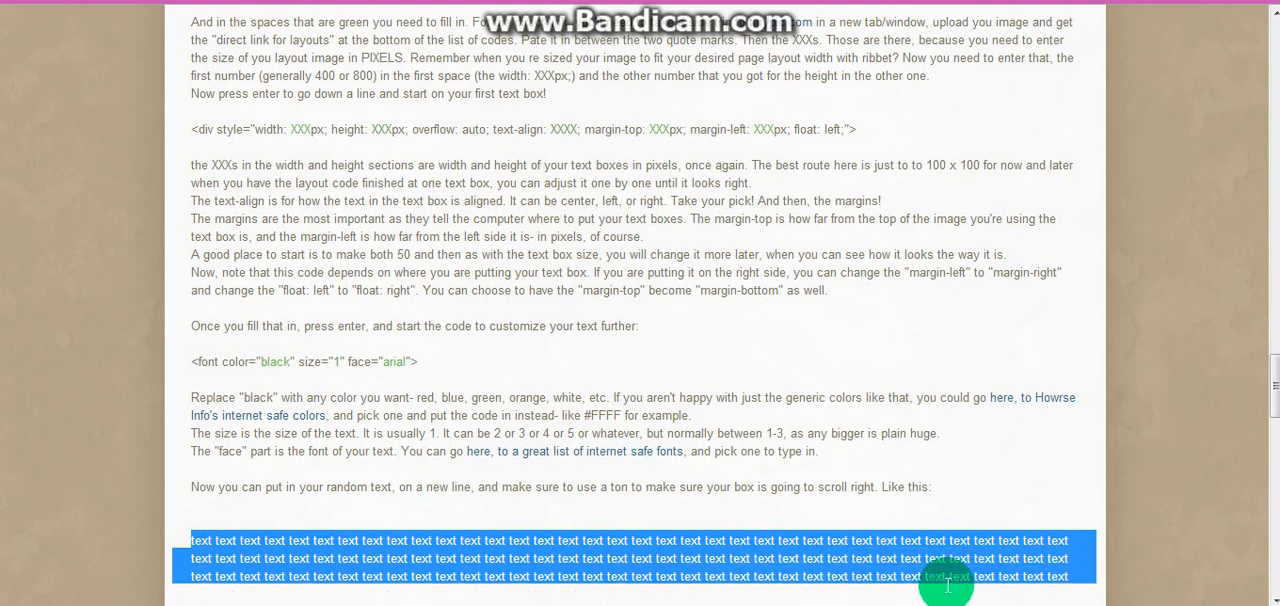
pyautogui.moveTo(1070, 575)
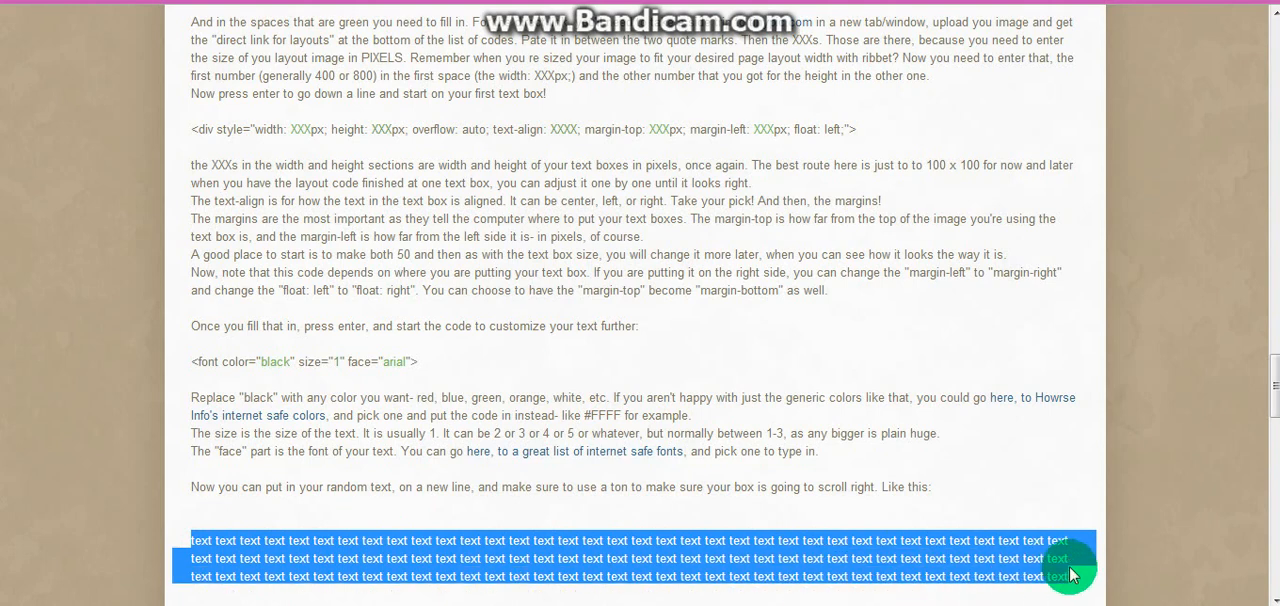
pyautogui.rightClick(1068, 575)
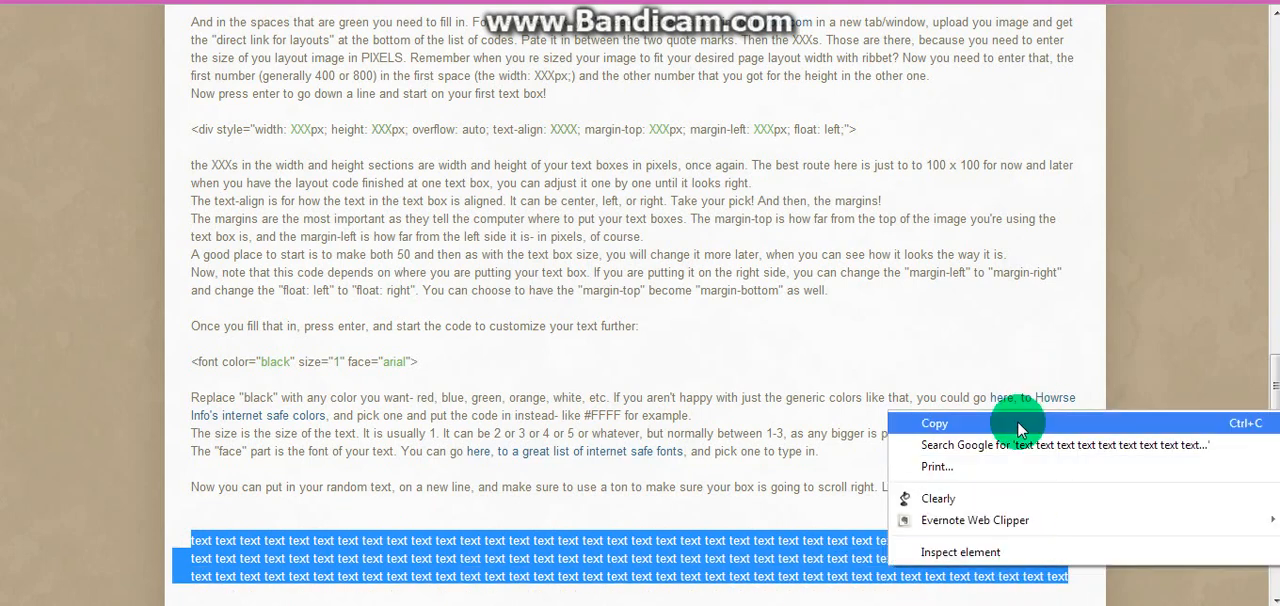
pyautogui.click(933, 423)
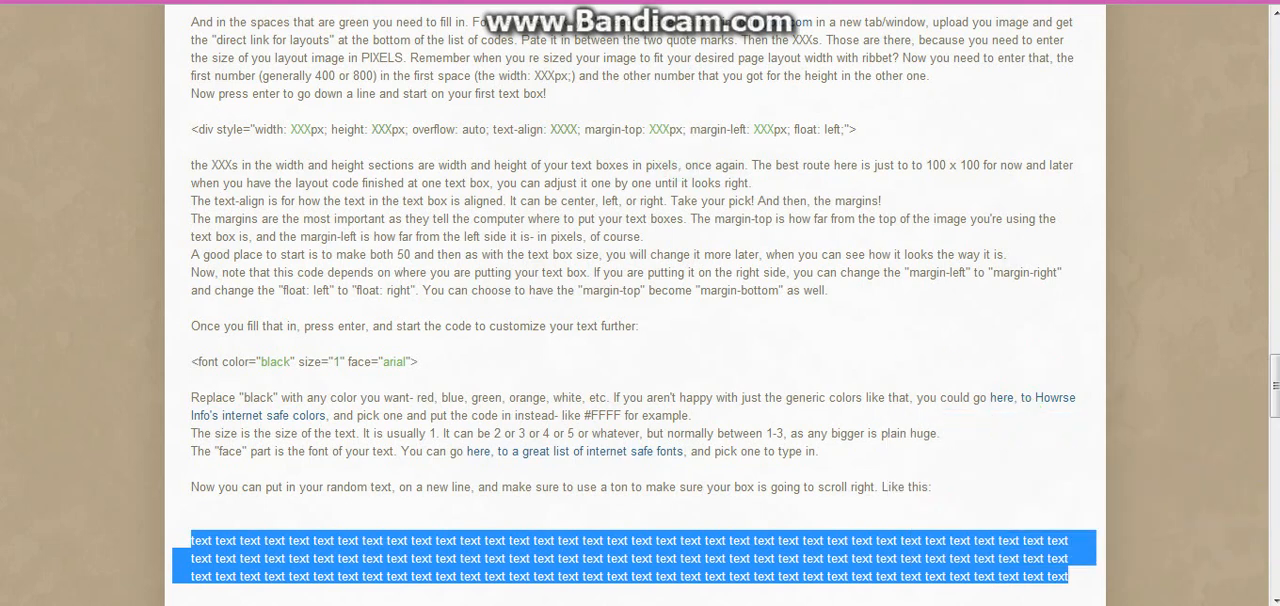
pyautogui.rightClick(291, 343)
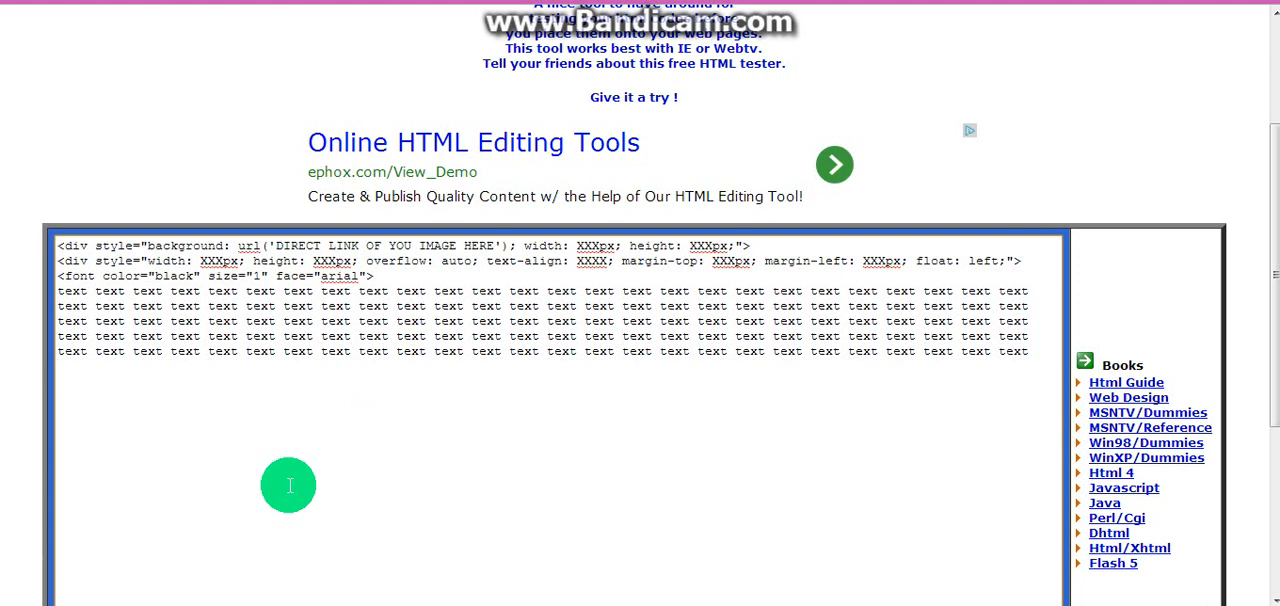
# Add </font> followed by two </div> closing tags on separate lines after the filler text
pyautogui.write('</font>')
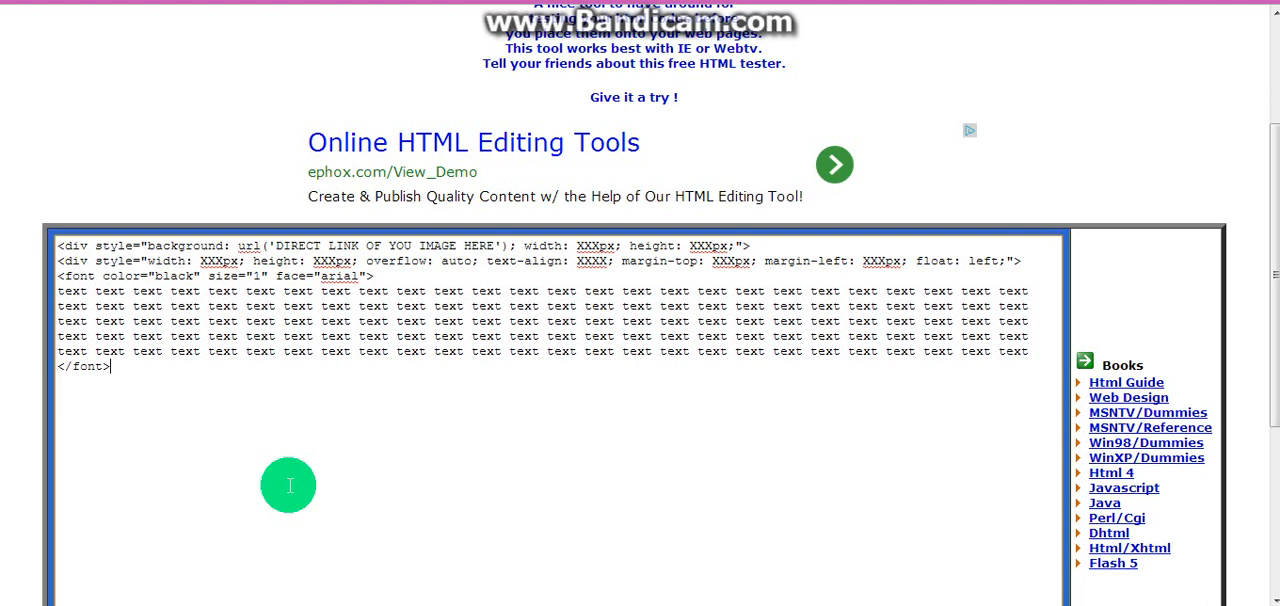
pyautogui.write('</div>')
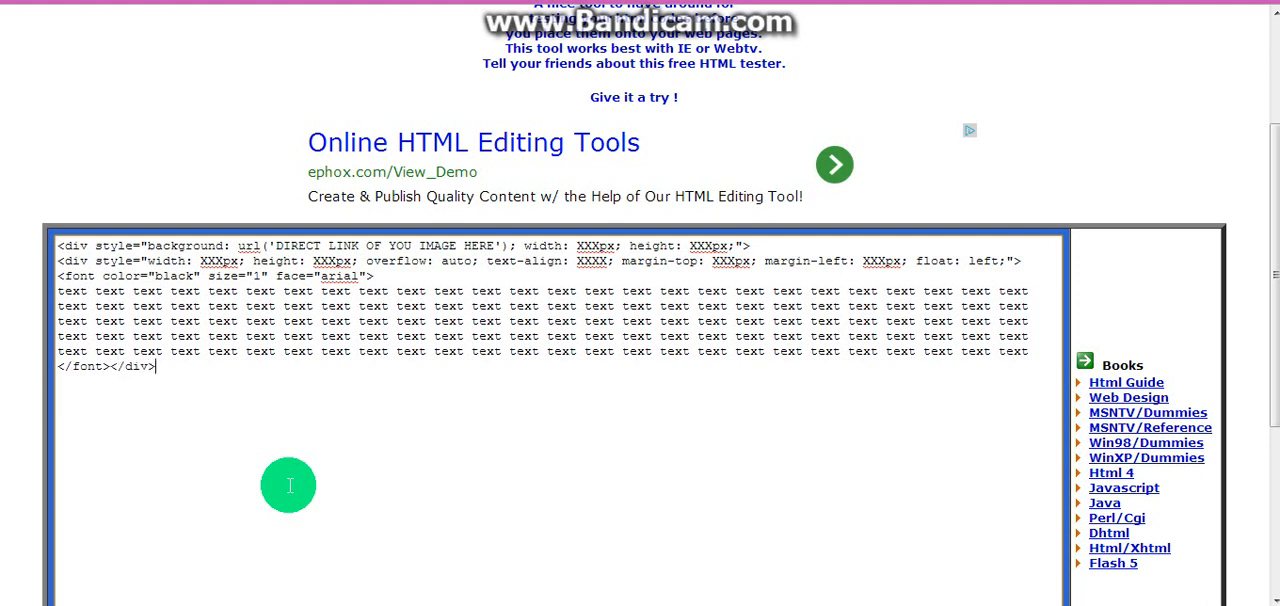
pyautogui.write('</')
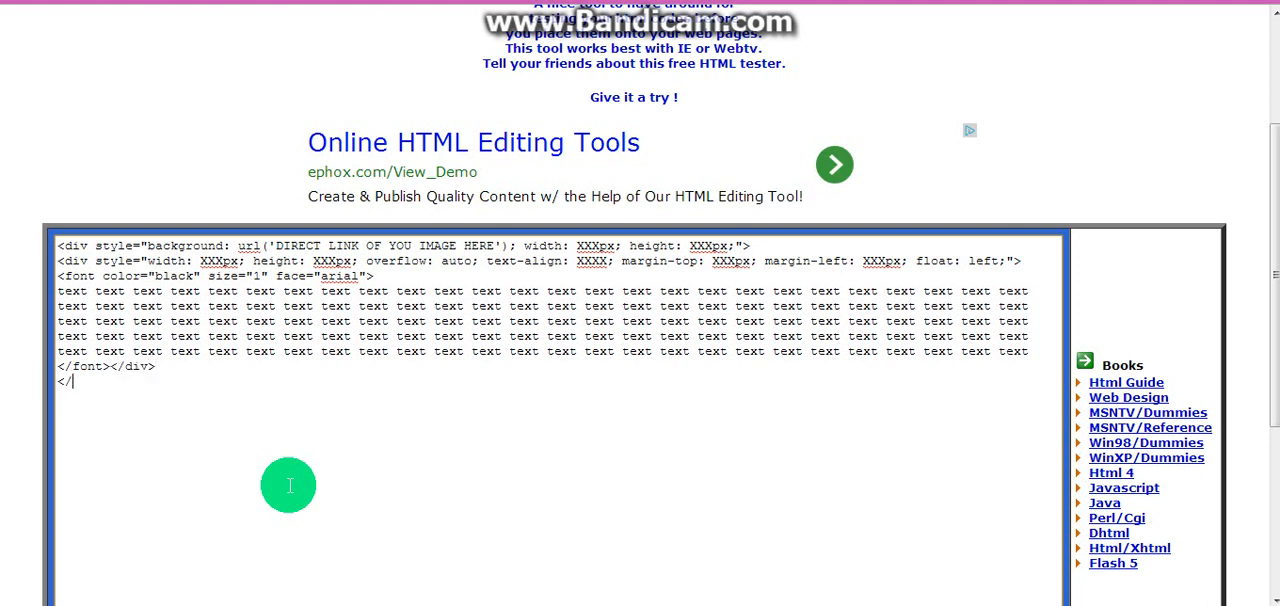
pyautogui.write('div')
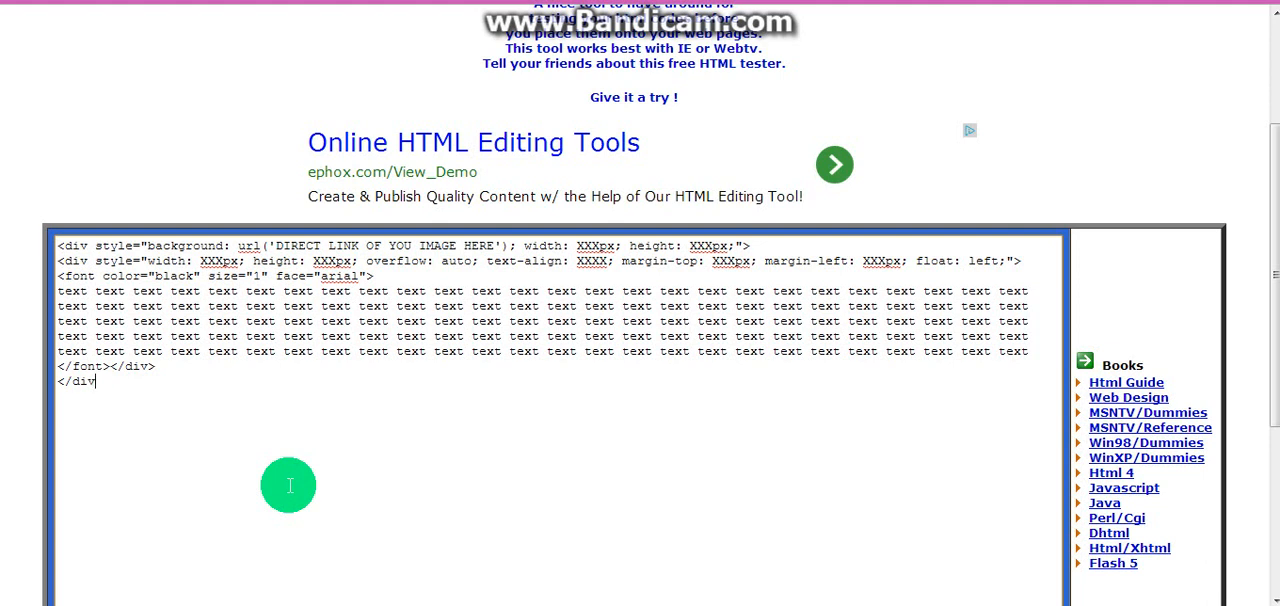
pyautogui.moveTo(120, 420)
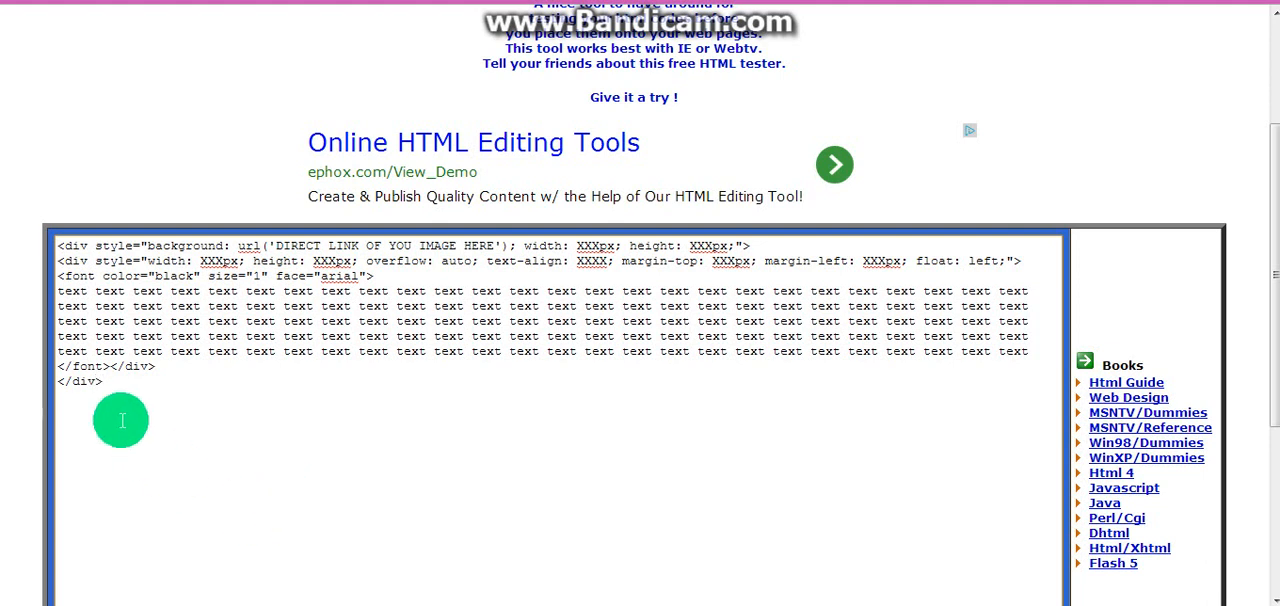
pyautogui.moveTo(78, 418)
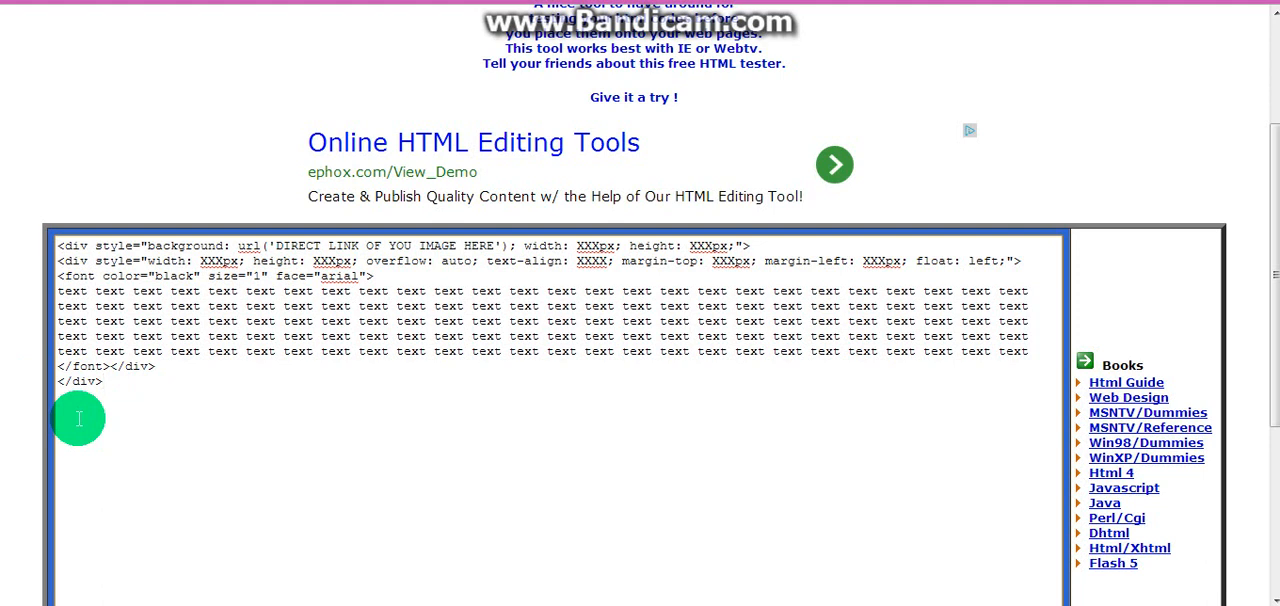
pyautogui.click(103, 381)
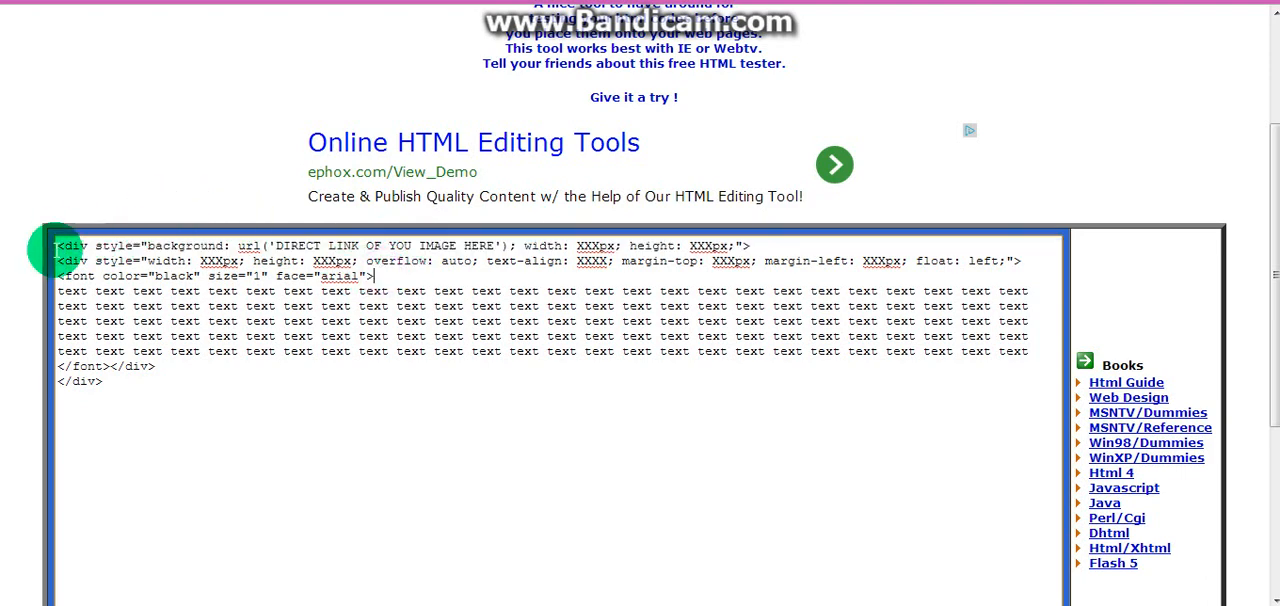
# Select the inner div block and type bold tag fragments '<b></' in the code
pyautogui.moveTo(60, 245); pyautogui.dragTo(230, 365)
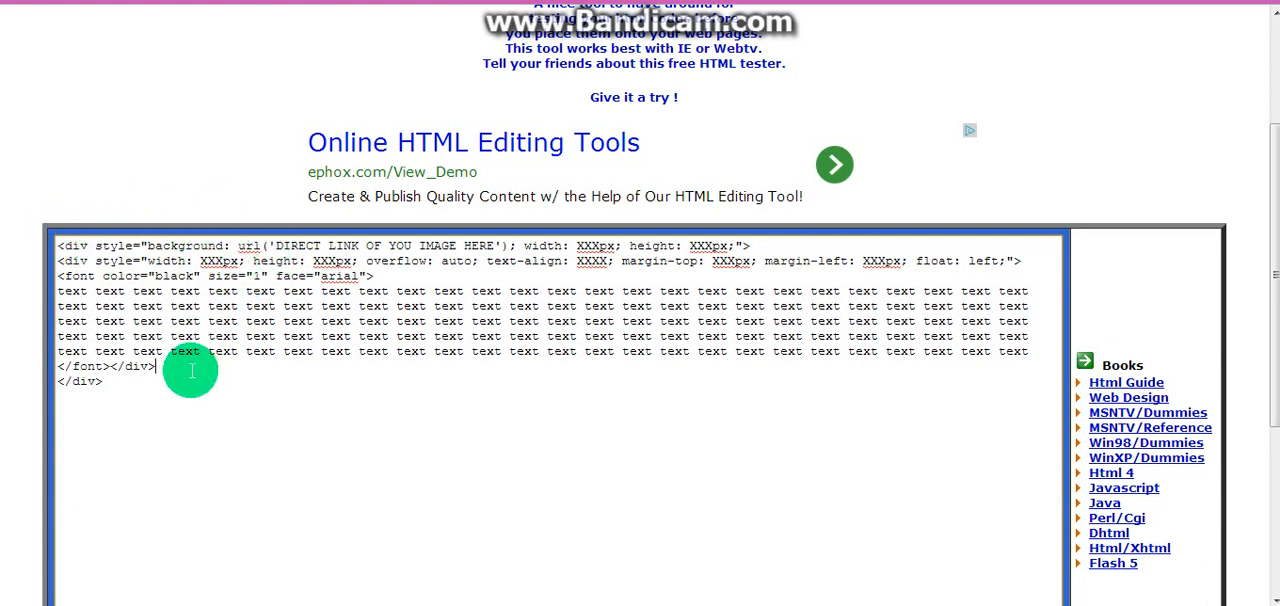
pyautogui.moveTo(137, 237)
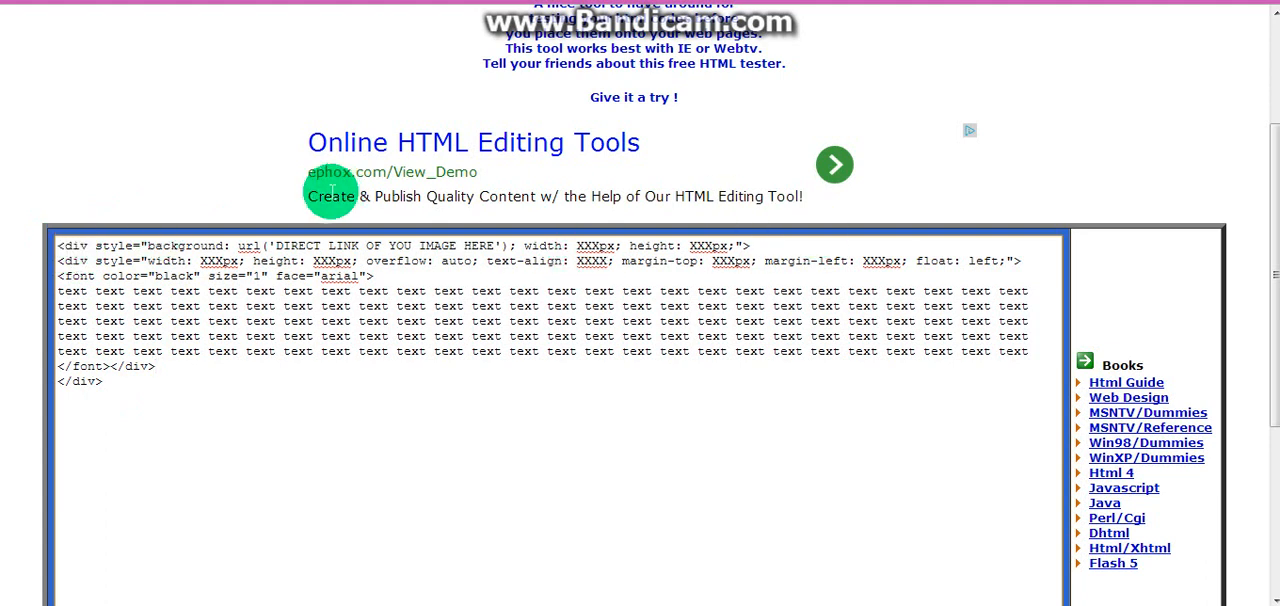
pyautogui.moveTo(128, 387)
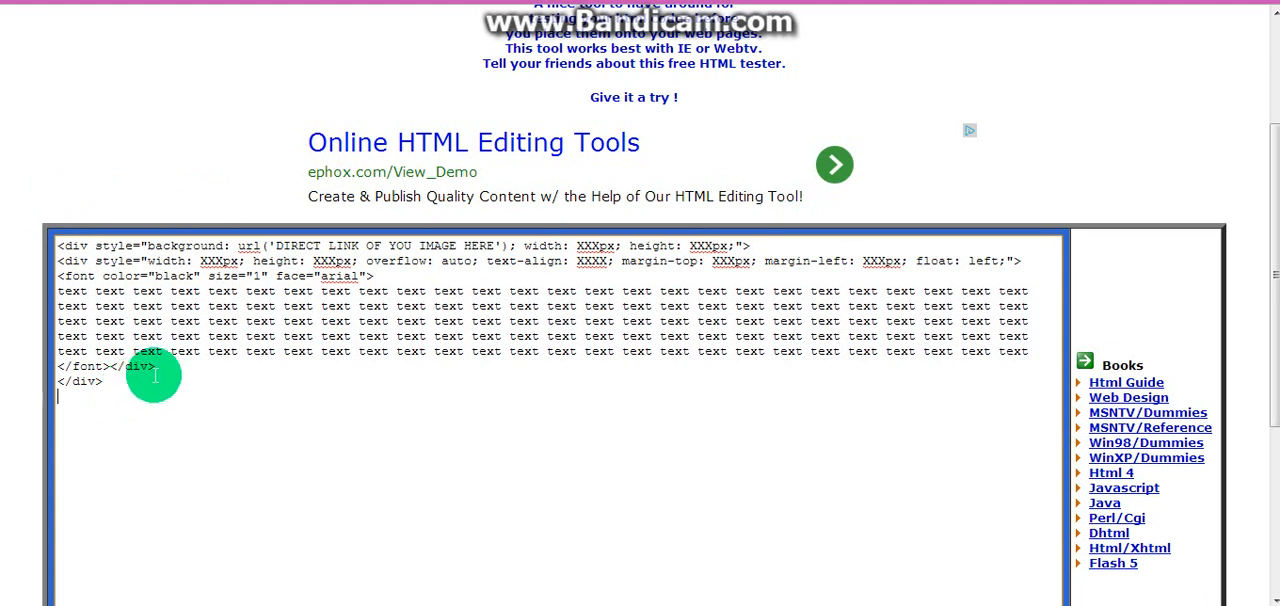
pyautogui.write('<')
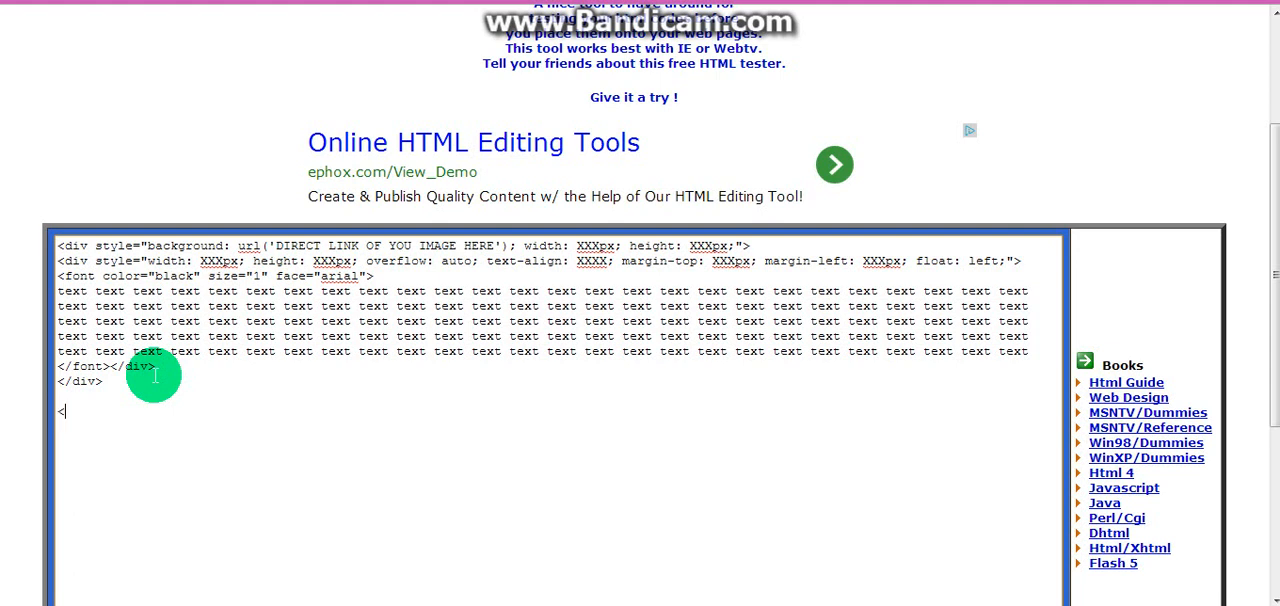
pyautogui.write('b>')
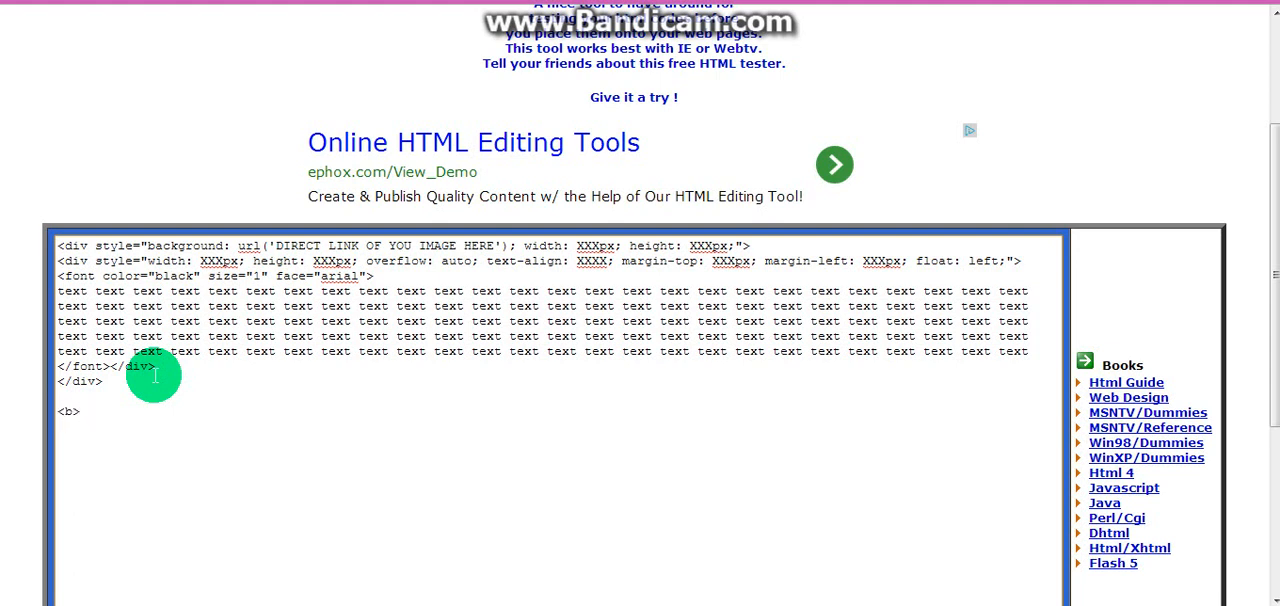
pyautogui.write('</')
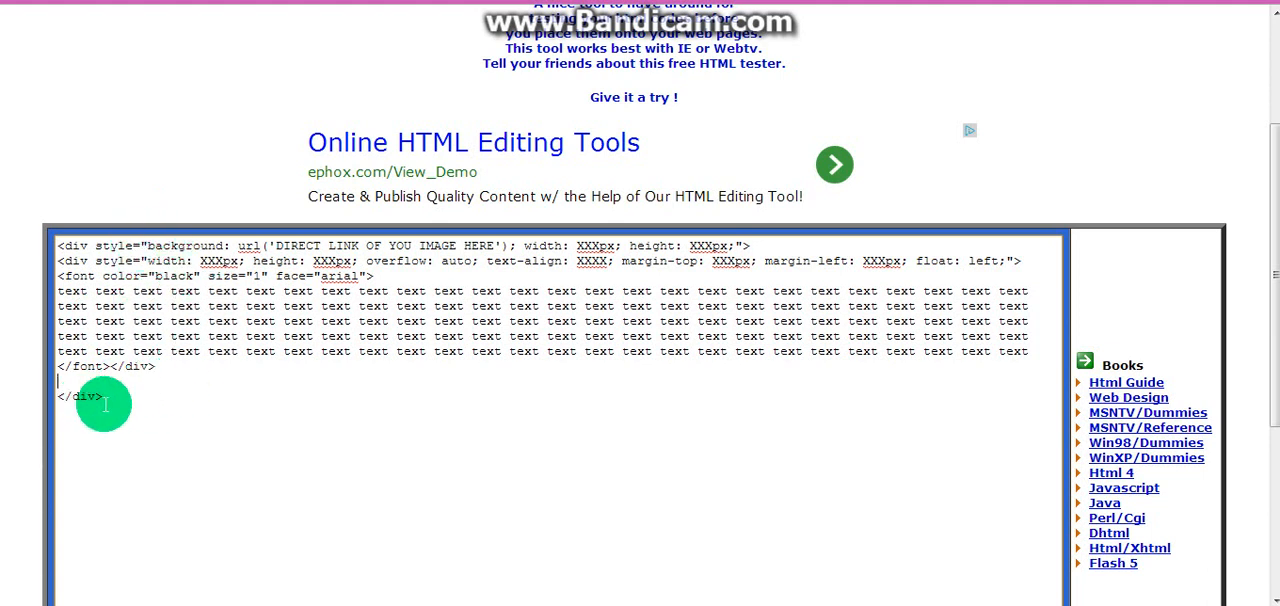
# Copy the text-box div code and select the DIRECT LINK placeholder
pyautogui.doubleClick(79, 396)
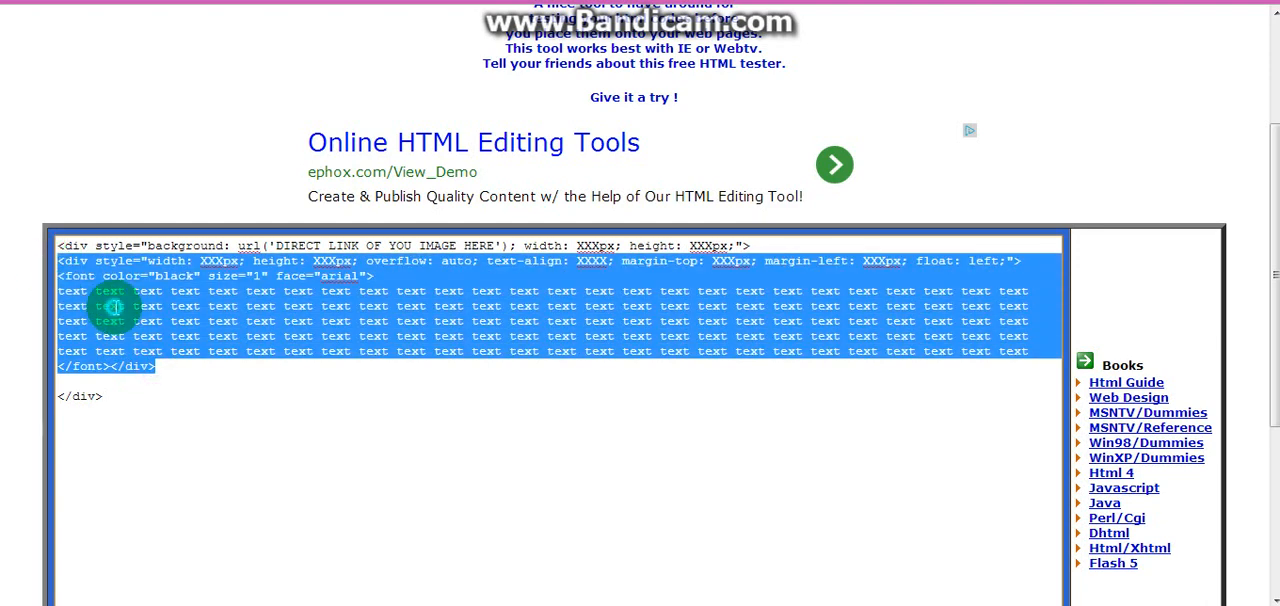
pyautogui.rightClick(113, 306)
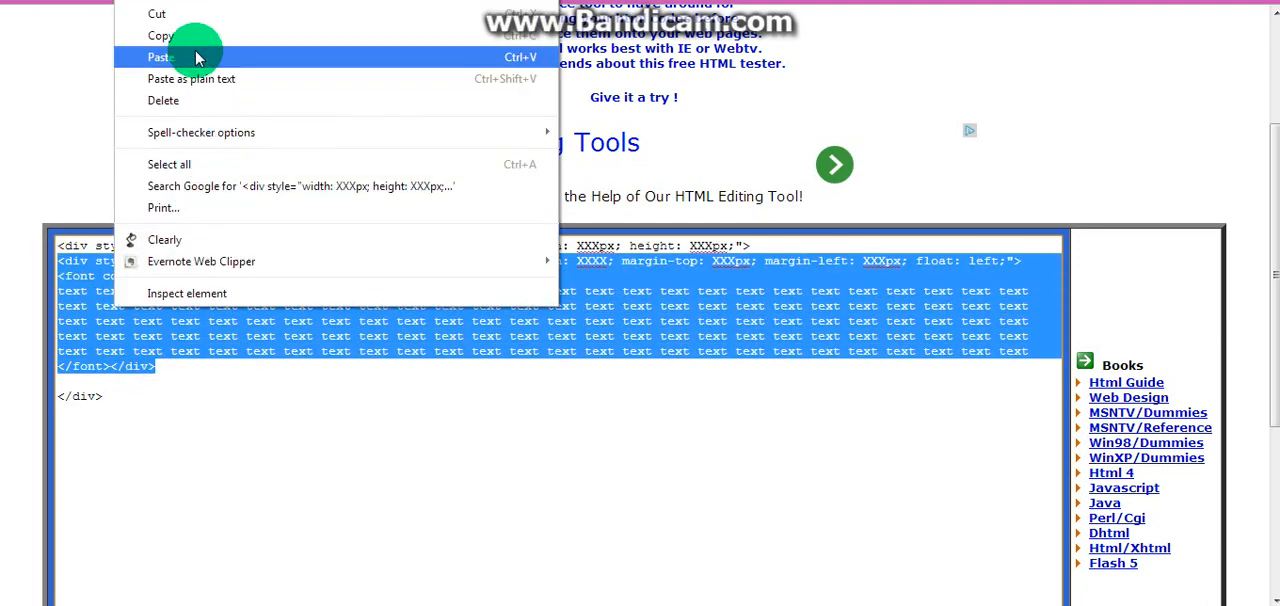
pyautogui.click(160, 57)
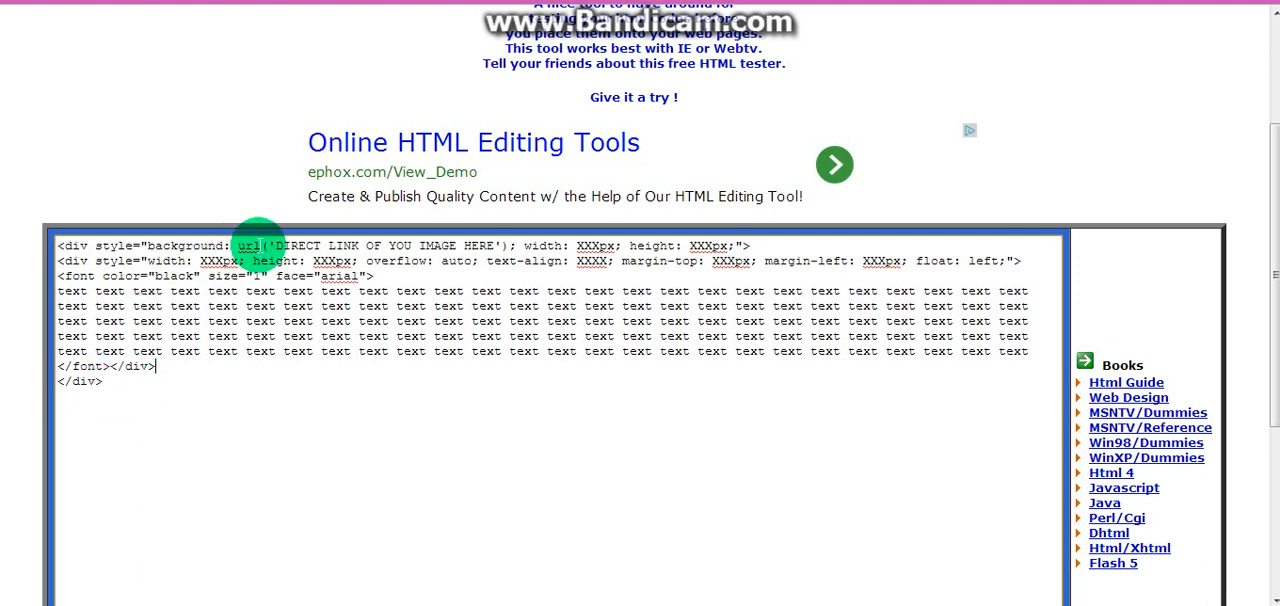
pyautogui.moveTo(270, 245); pyautogui.dragTo(513, 245)
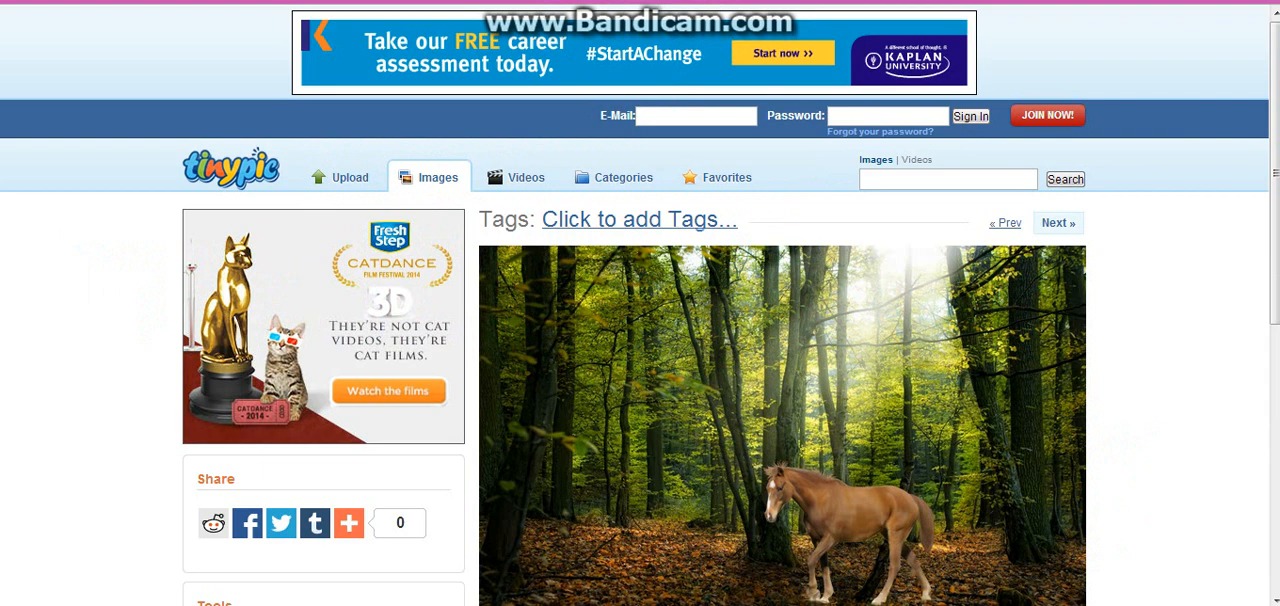
# Copy the web address of TinyPic's forest-with-horse image
pyautogui.rightClick(700, 425)
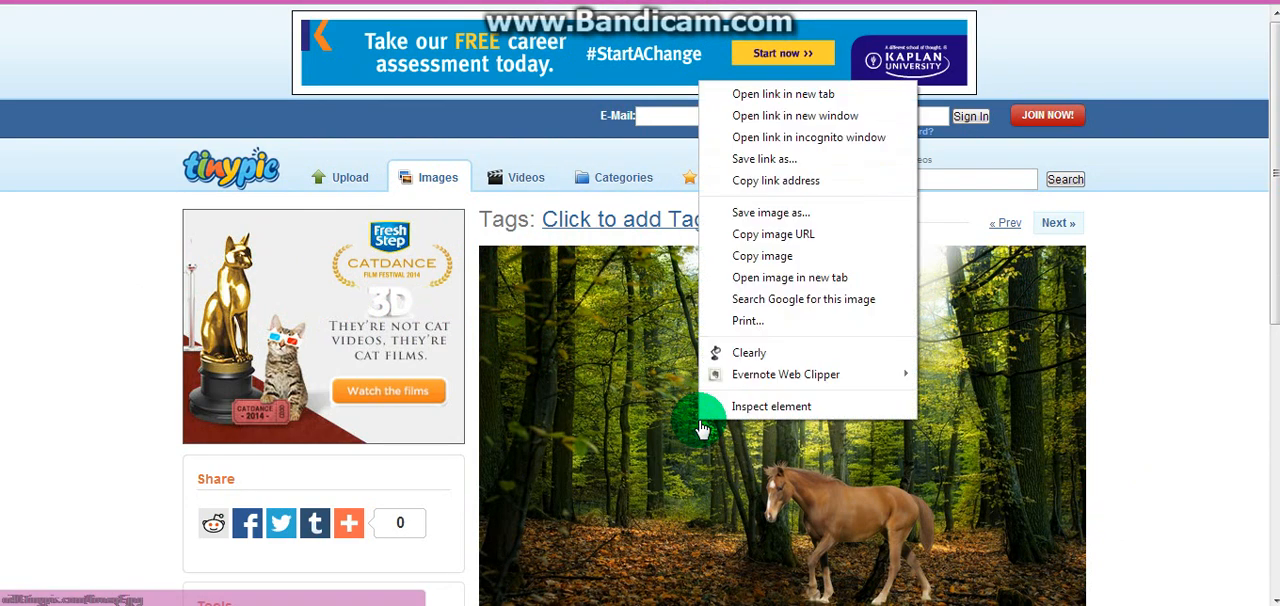
pyautogui.click(700, 430)
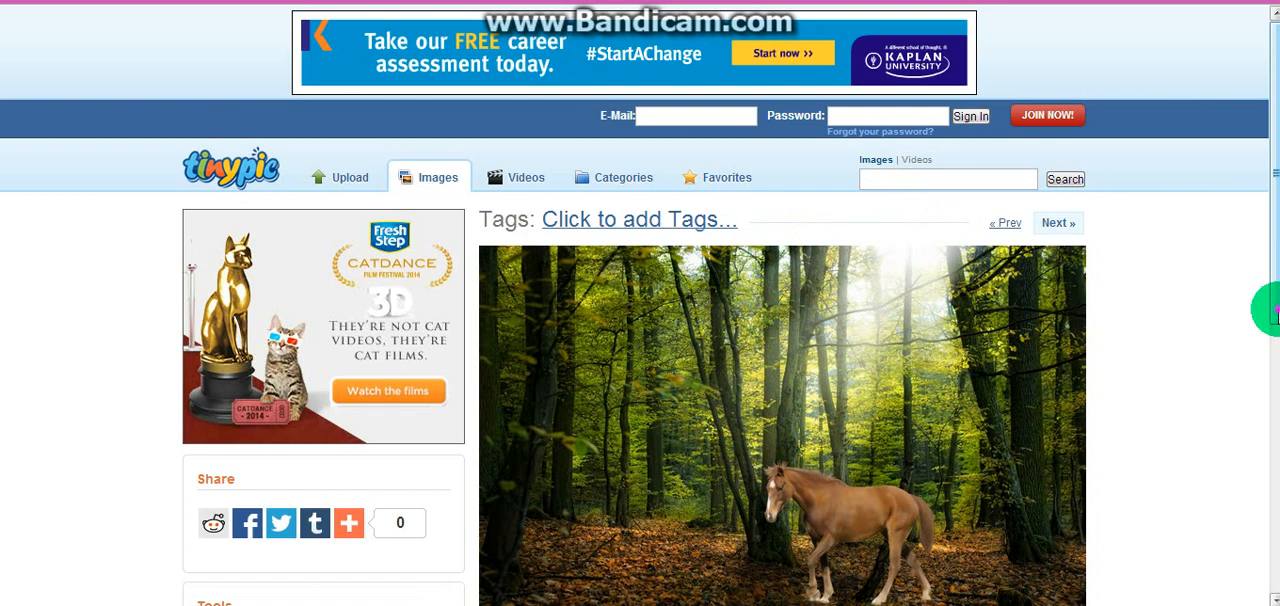
pyautogui.scroll(-3)
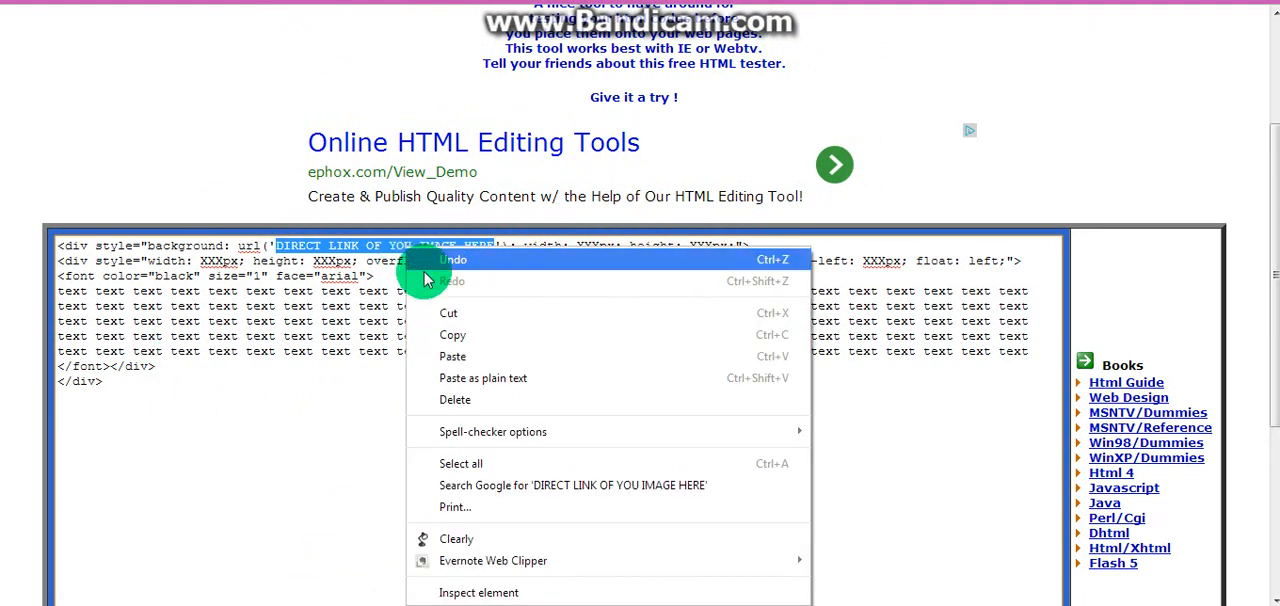
pyautogui.moveTo(478, 357)
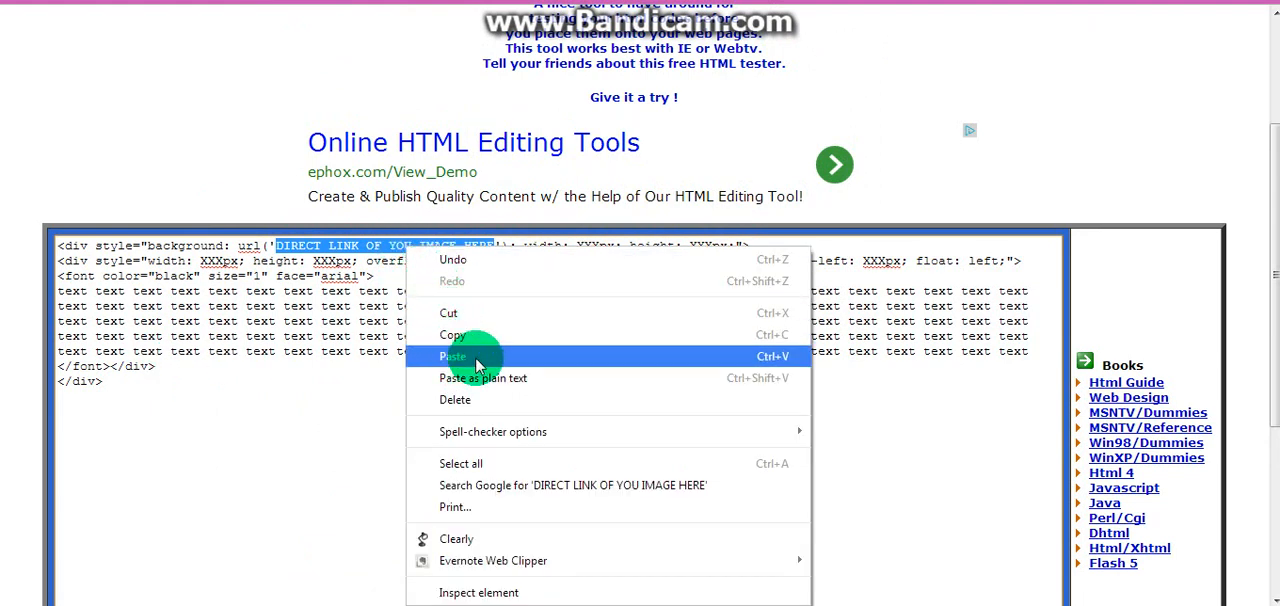
pyautogui.moveTo(460, 318)
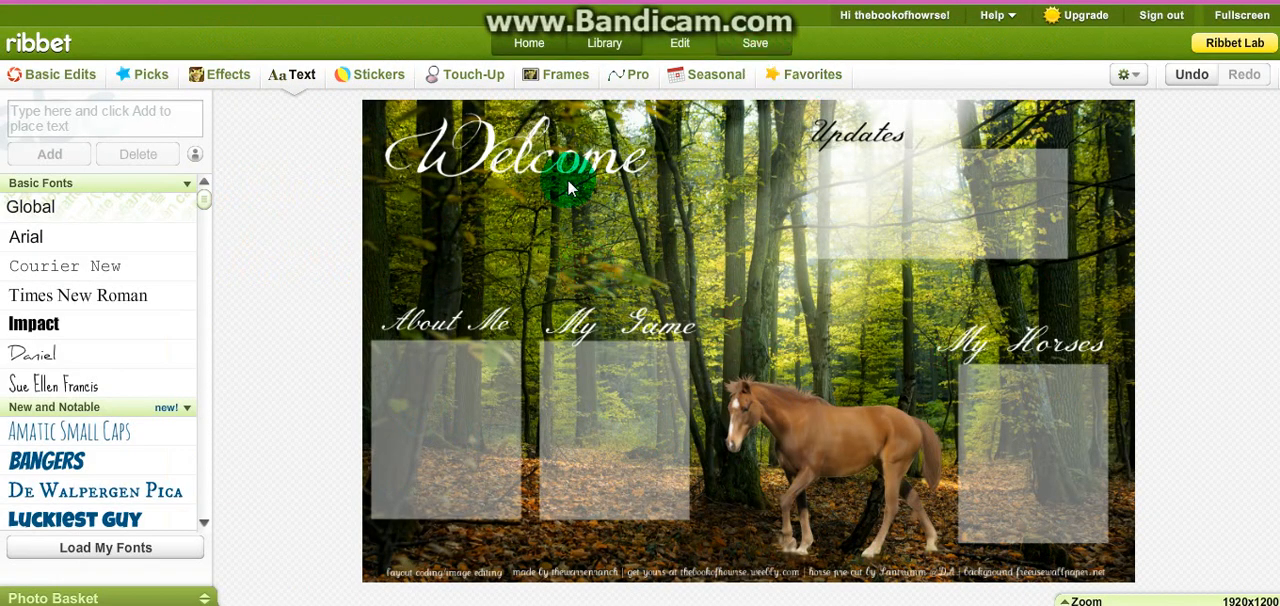
# Try saving the layout image from Ribbet's Save page, then return to editing
pyautogui.click(755, 42)
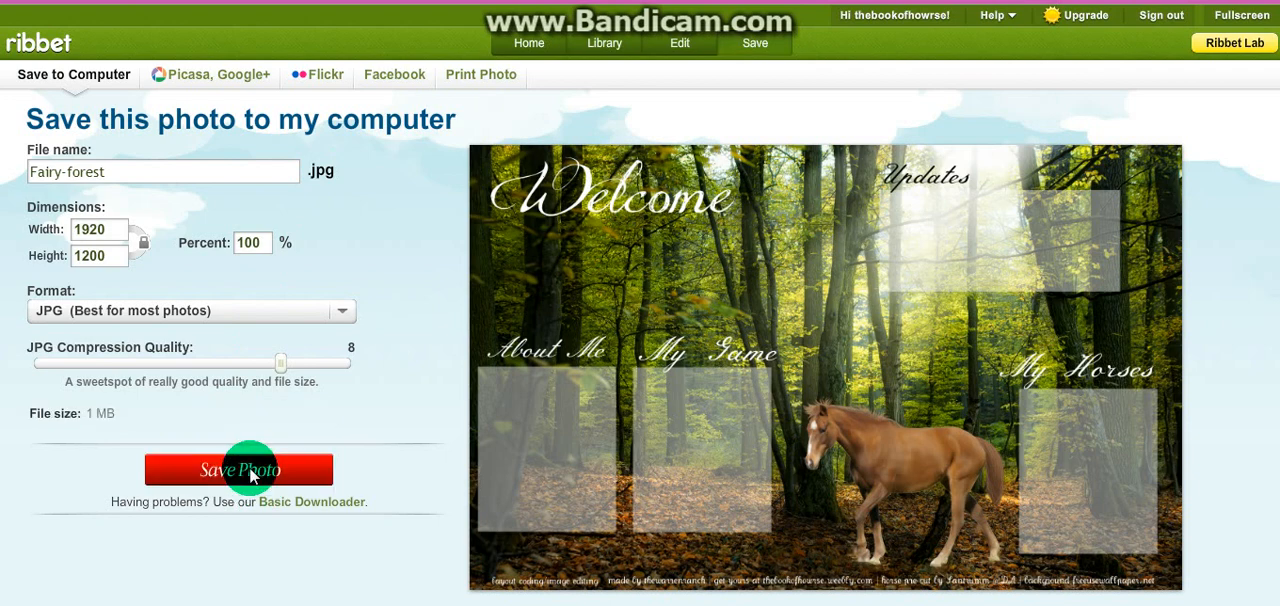
pyautogui.click(237, 469)
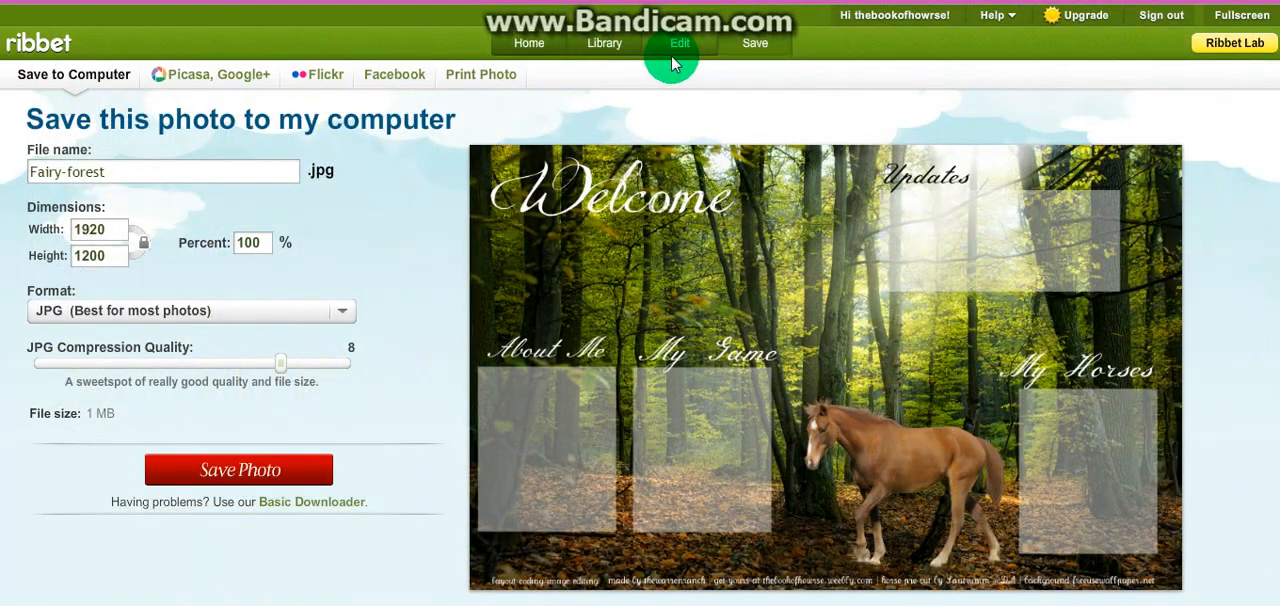
pyautogui.click(679, 43)
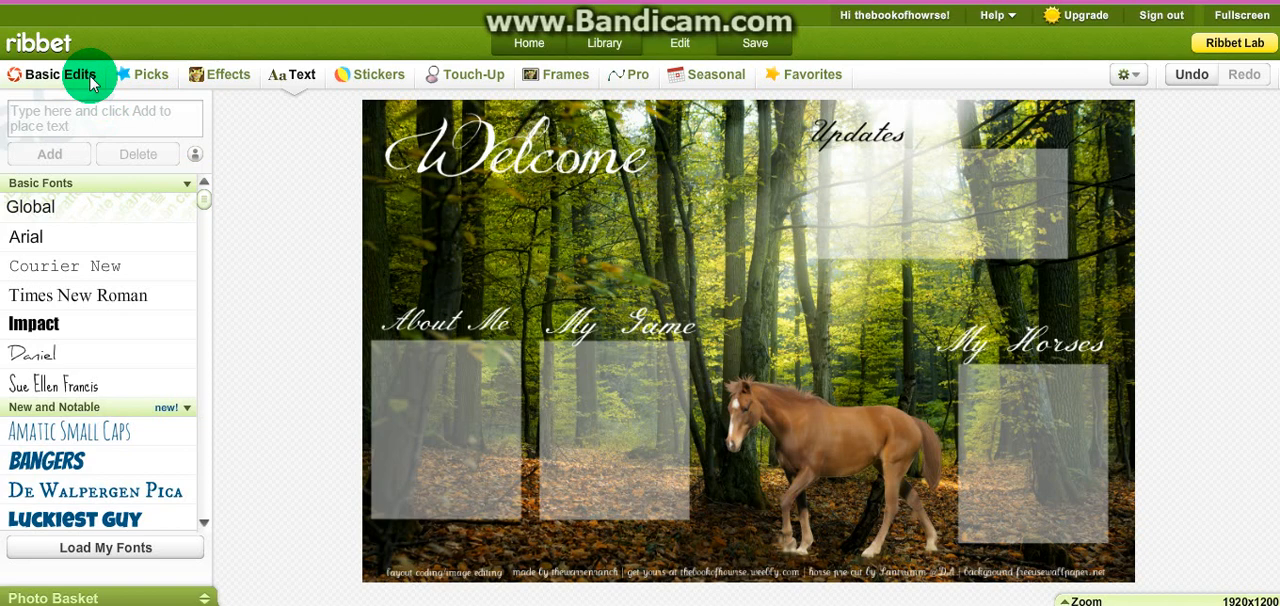
# Resize the image to 890 by 556 and save it as Fairy-forest JPG
pyautogui.click(55, 74)
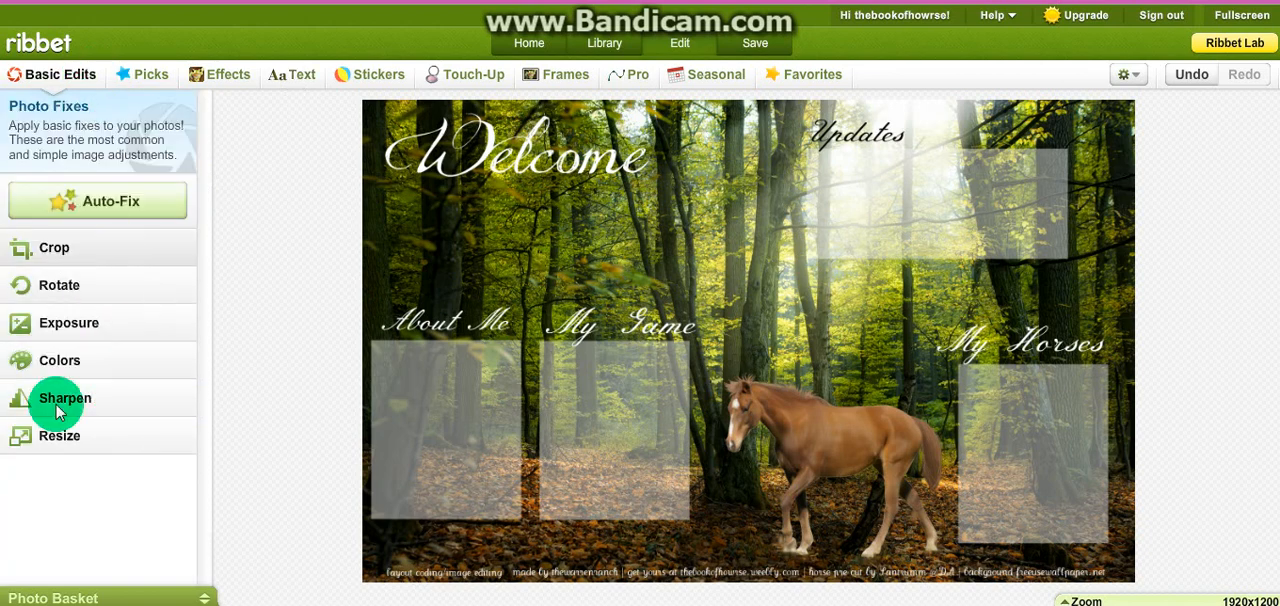
pyautogui.moveTo(100, 440)
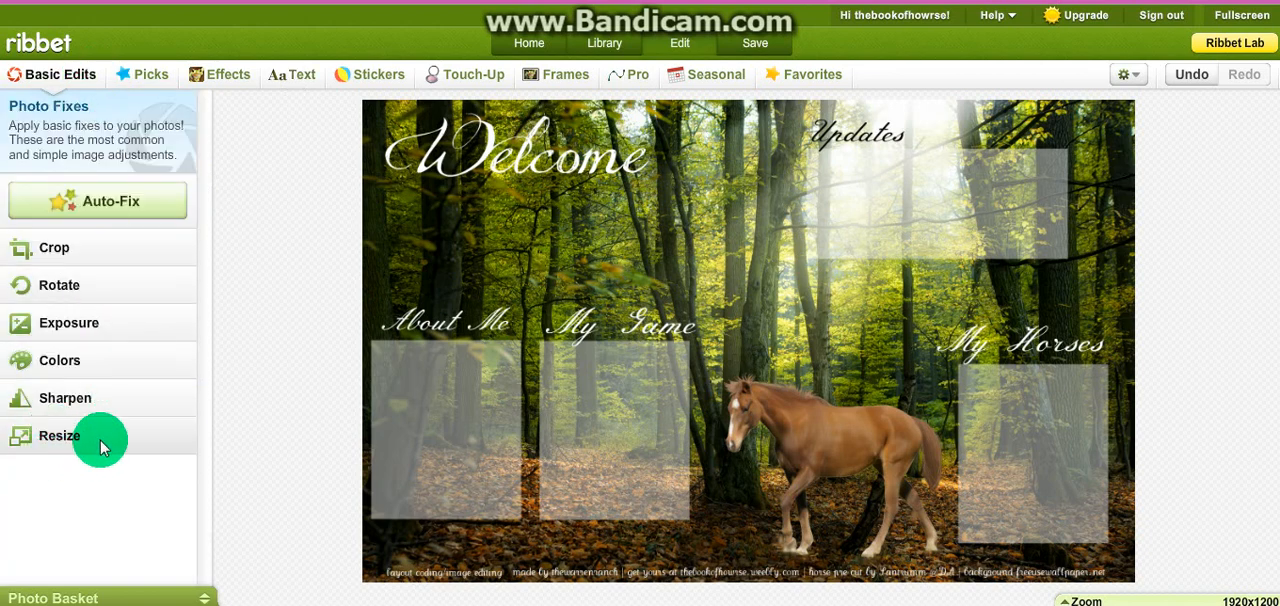
pyautogui.click(59, 435)
pyautogui.write('890')
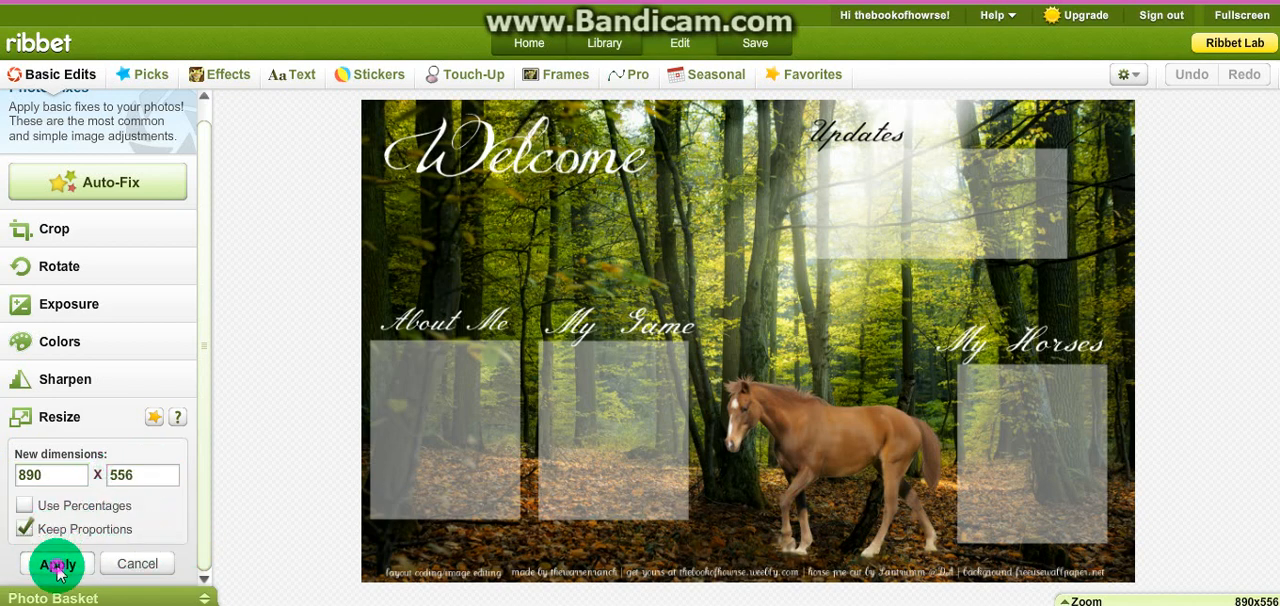
pyautogui.click(57, 563)
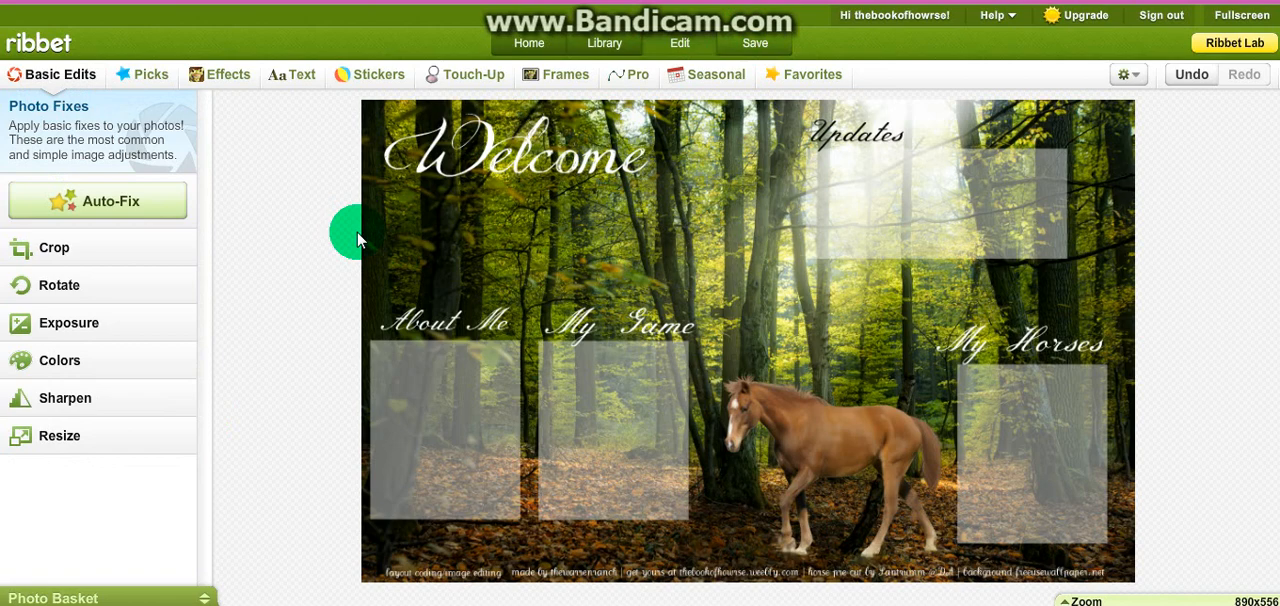
pyautogui.click(754, 42)
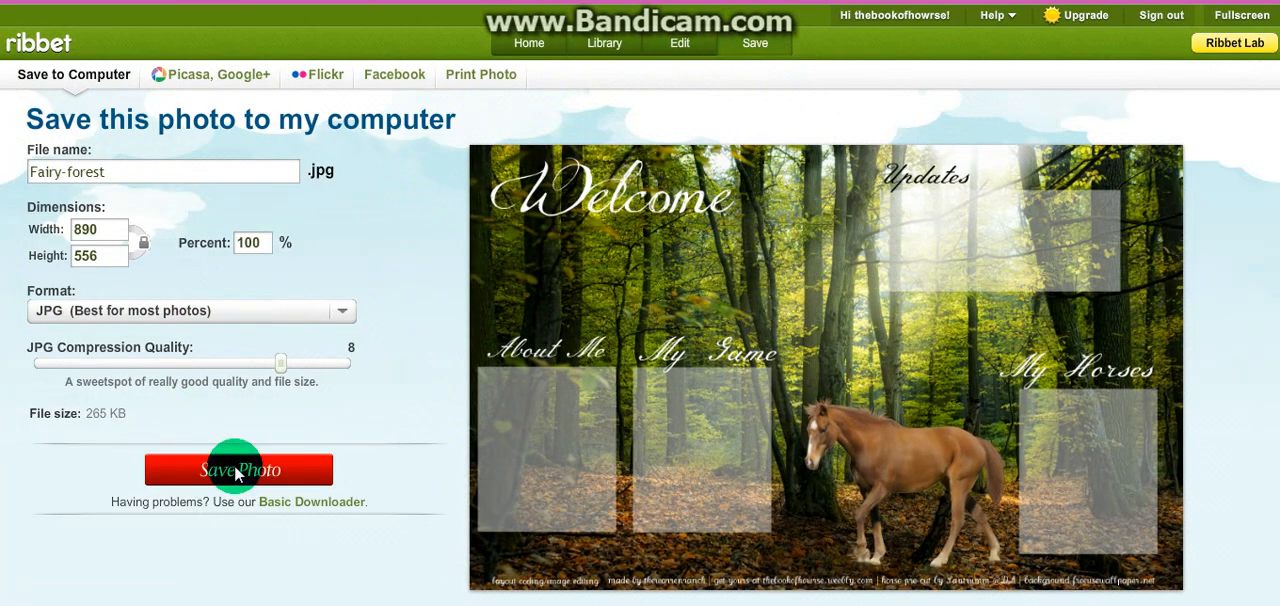
pyautogui.click(237, 470)
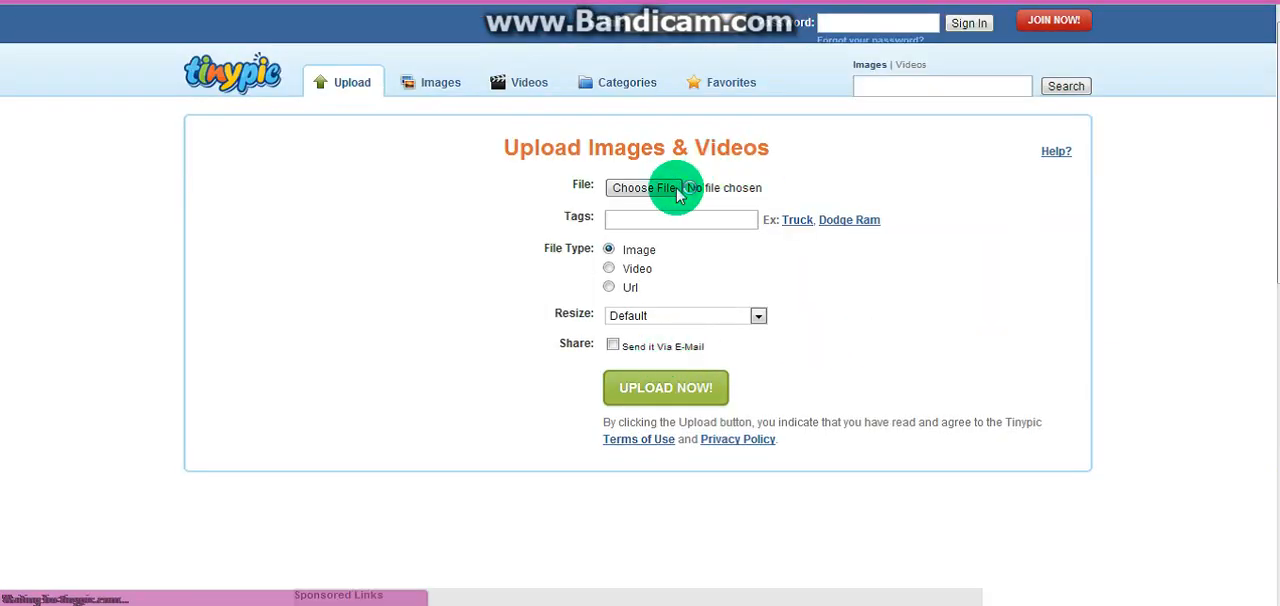
# Choose the manip layout image file in TinyPic and start the upload
pyautogui.click(640, 188)
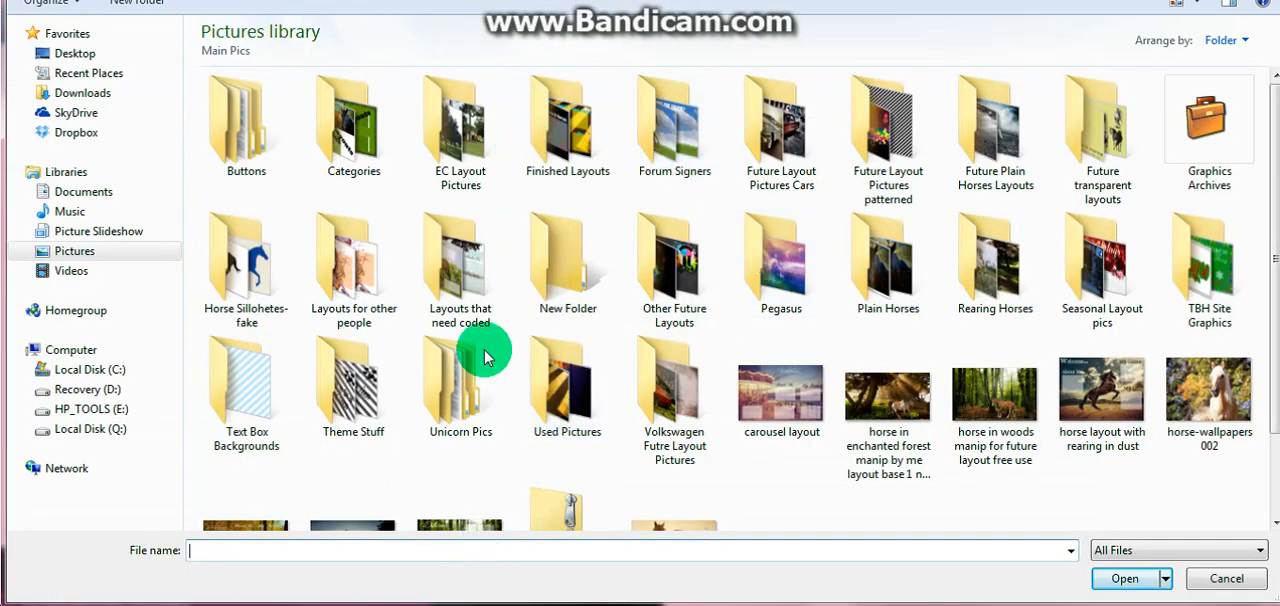
pyautogui.write('m')
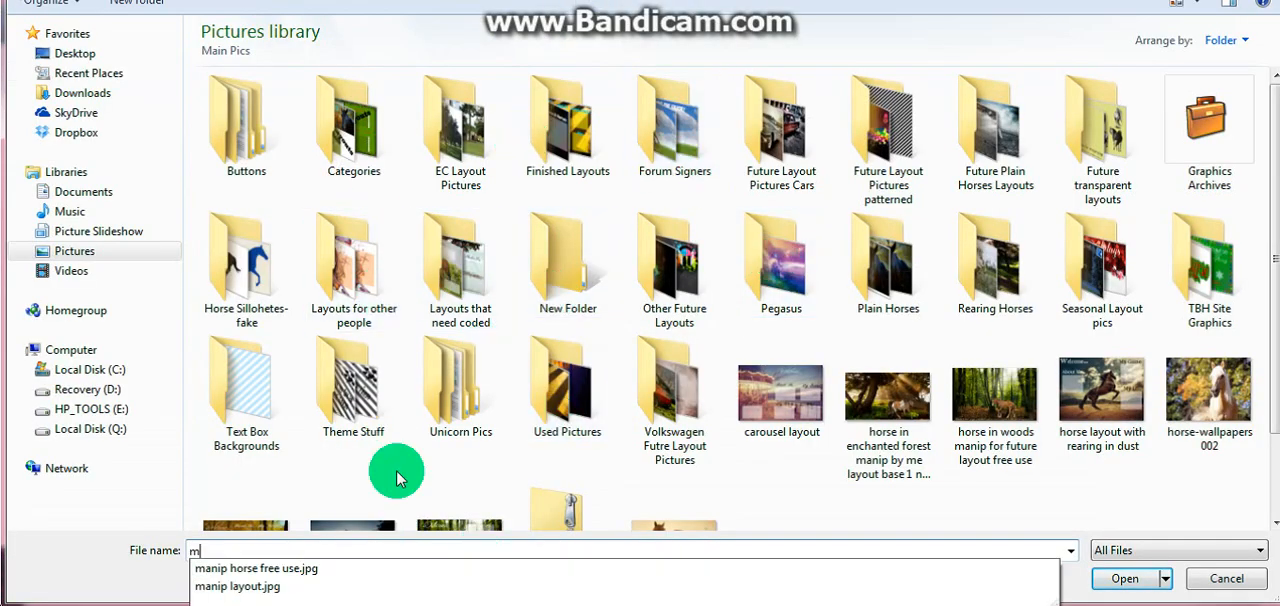
pyautogui.click(237, 586)
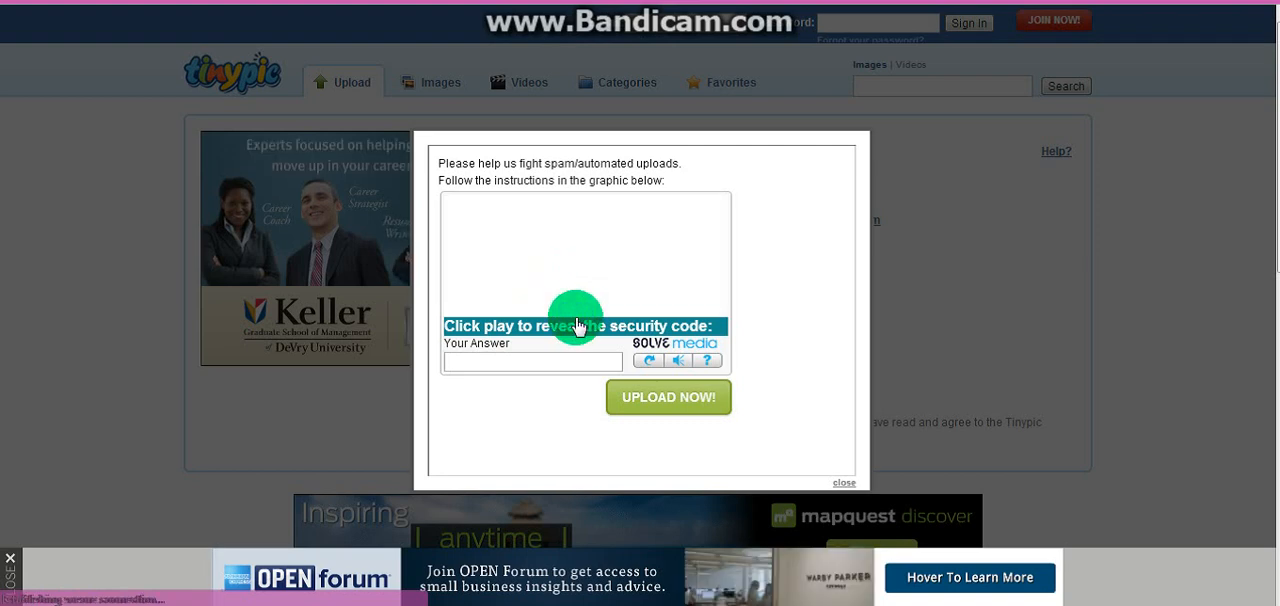
pyautogui.click(576, 316)
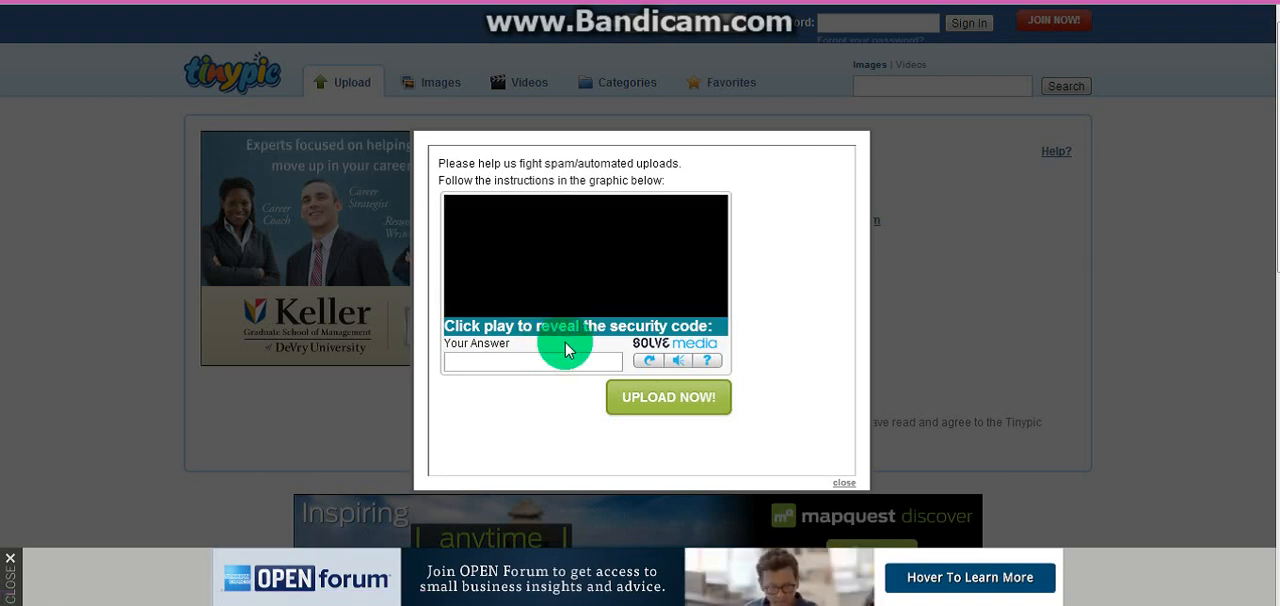
# Answer the security check with 'snow' and select the Direct Link for Layouts
pyautogui.click(567, 349)
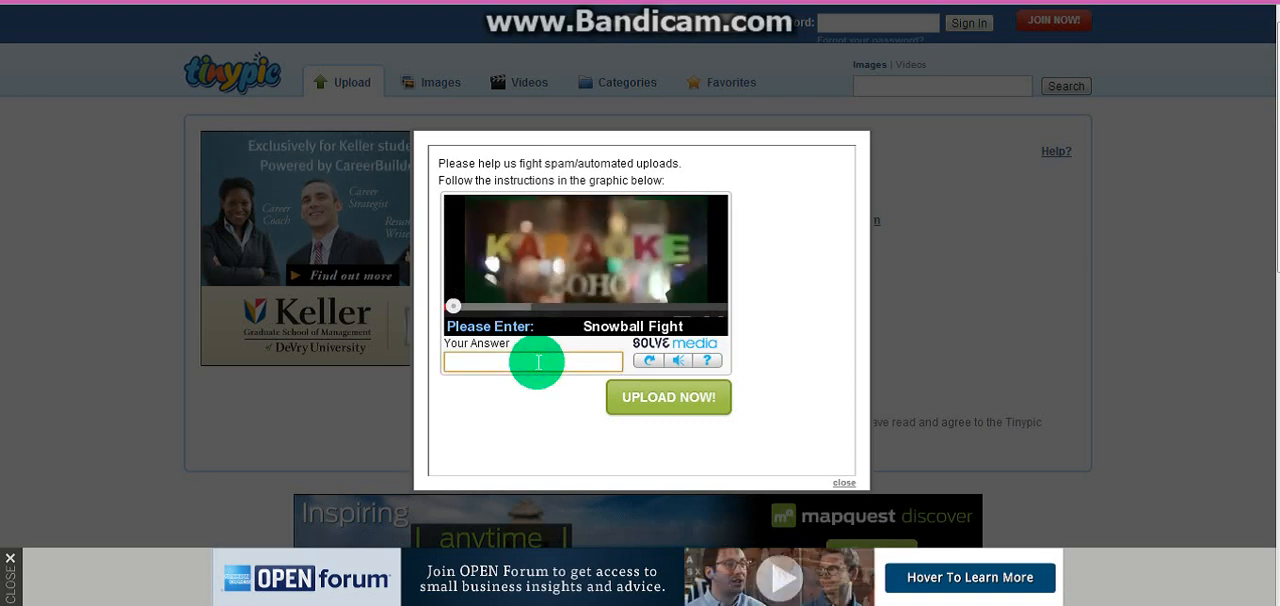
pyautogui.write('snowball')
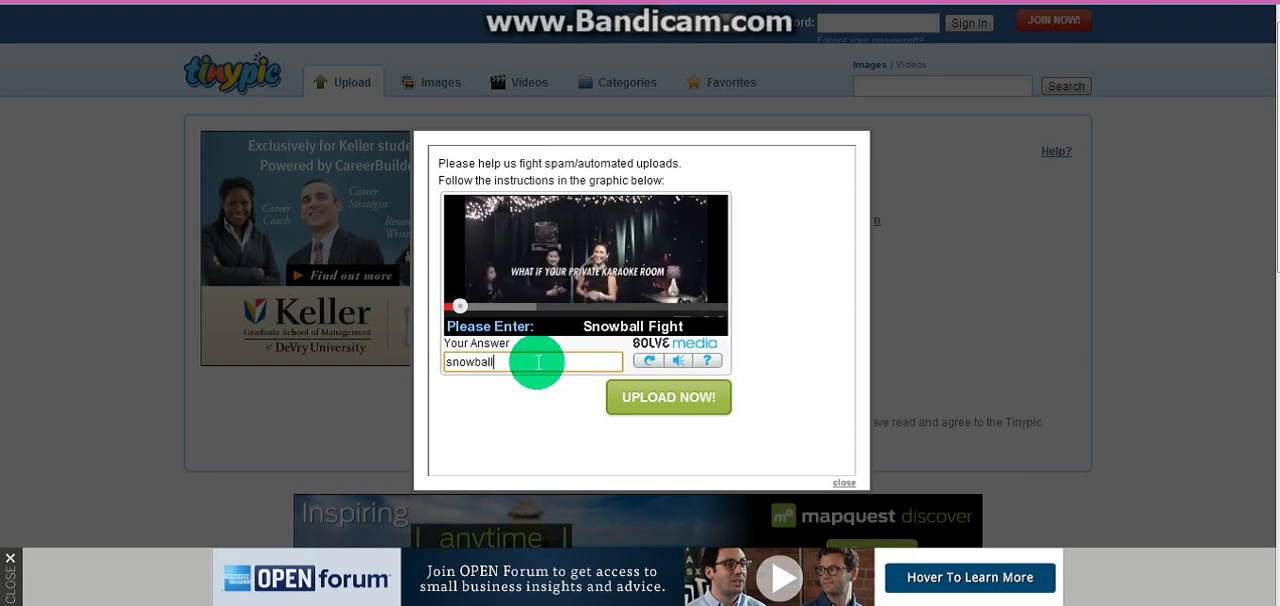
pyautogui.click(668, 397)
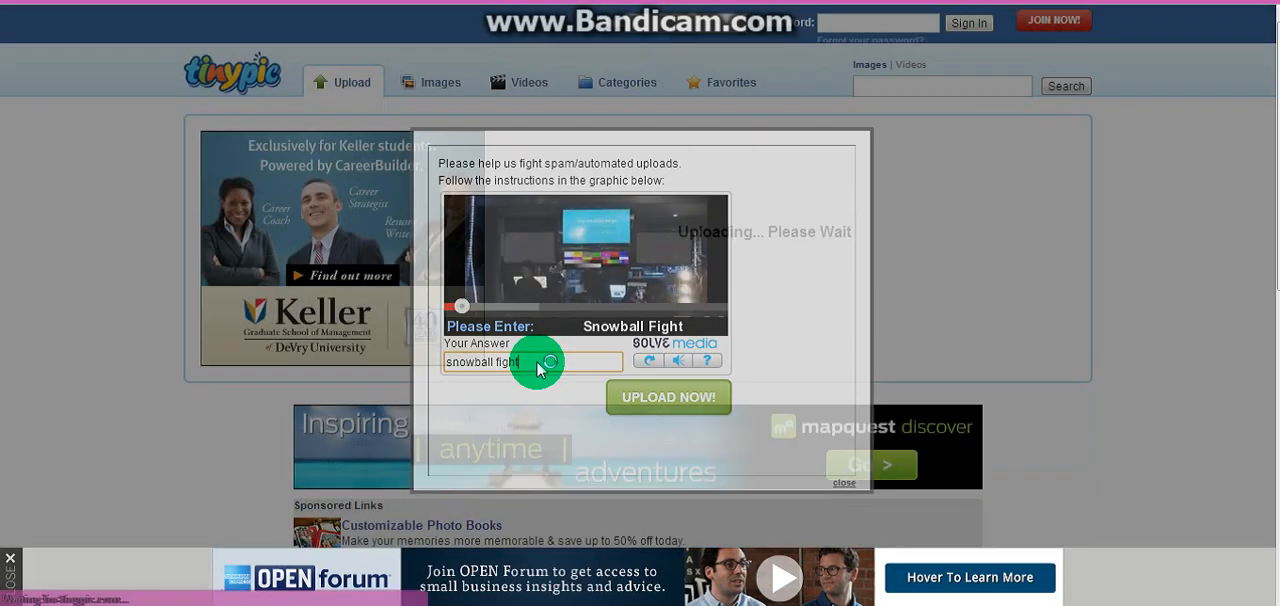
pyautogui.click(668, 397)
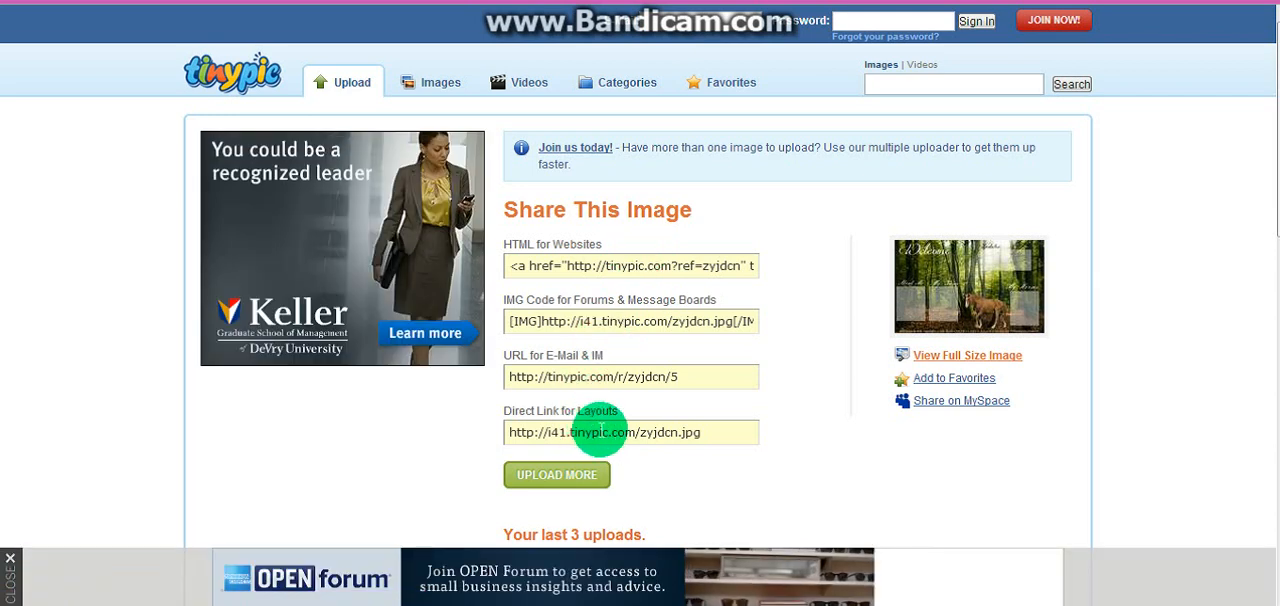
pyautogui.tripleClick(630, 432)
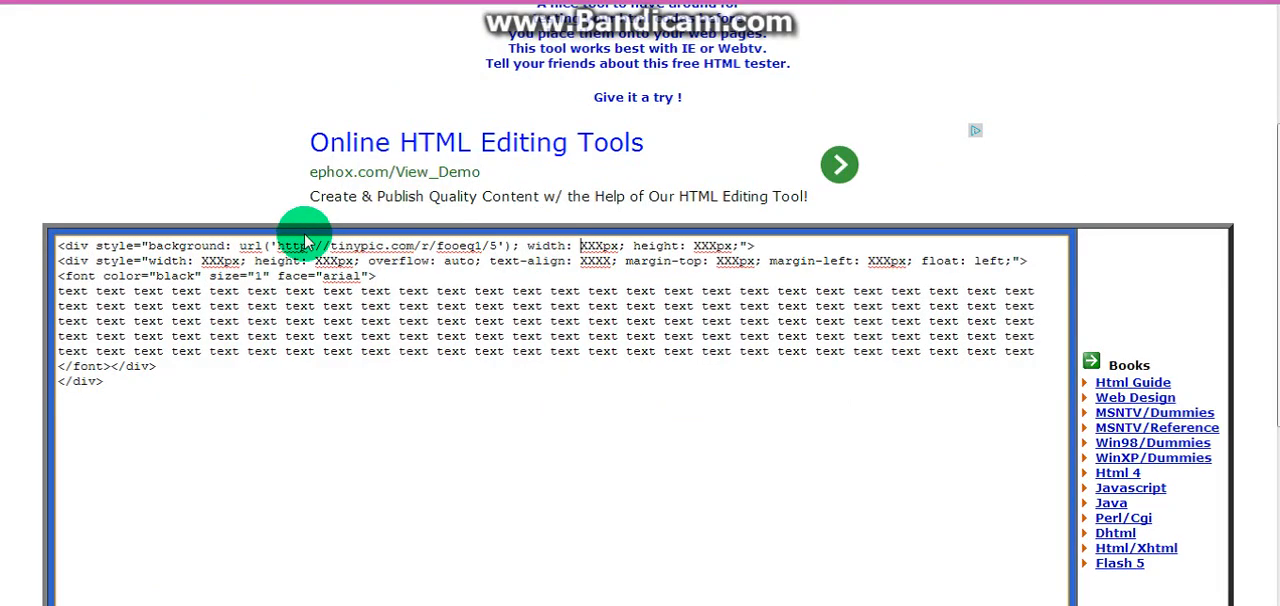
# Replace the background url() with the TinyPic link, set width 890, and select the height placeholder
pyautogui.moveTo(308, 246); pyautogui.dragTo(500, 246)
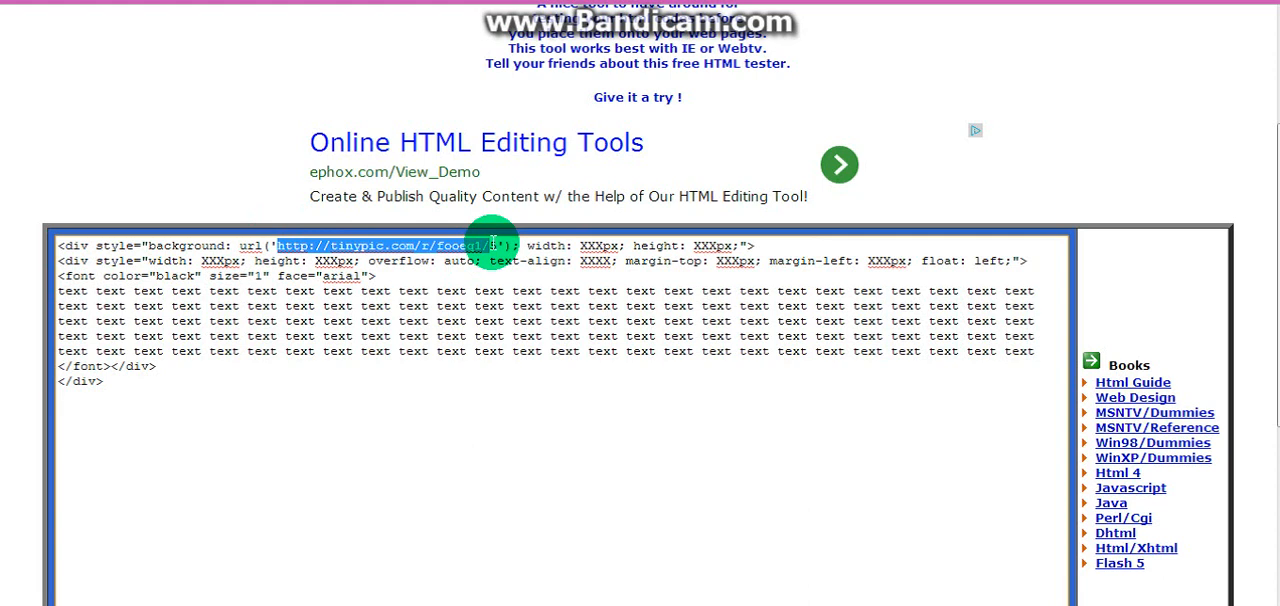
pyautogui.rightClick(480, 247)
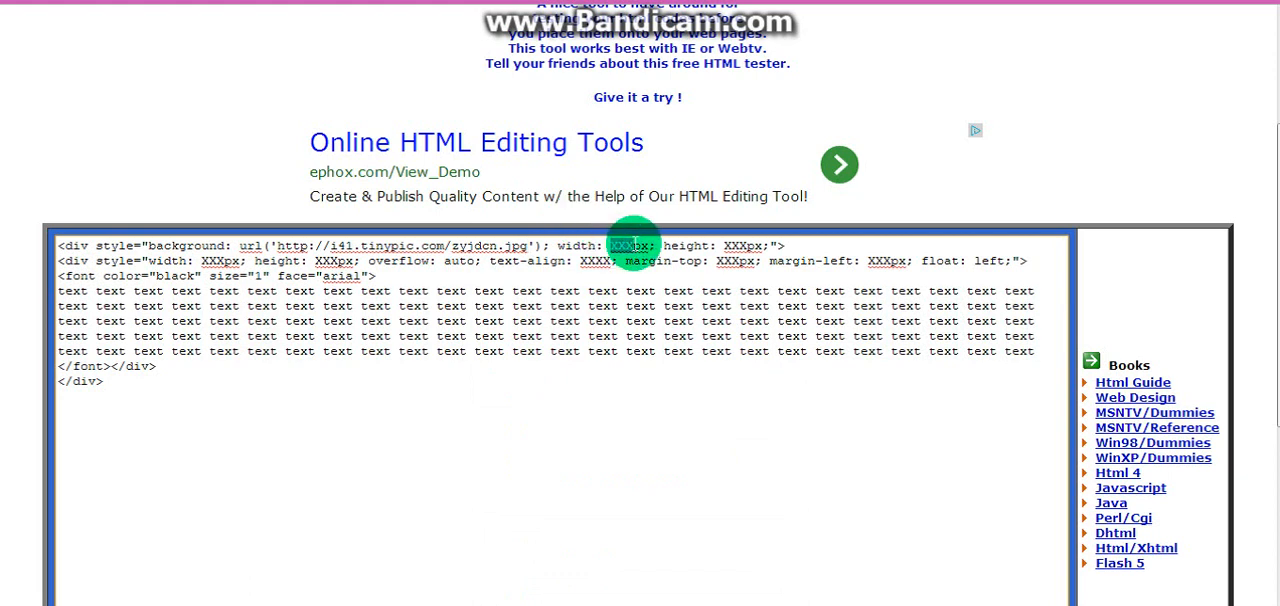
pyautogui.write('890')
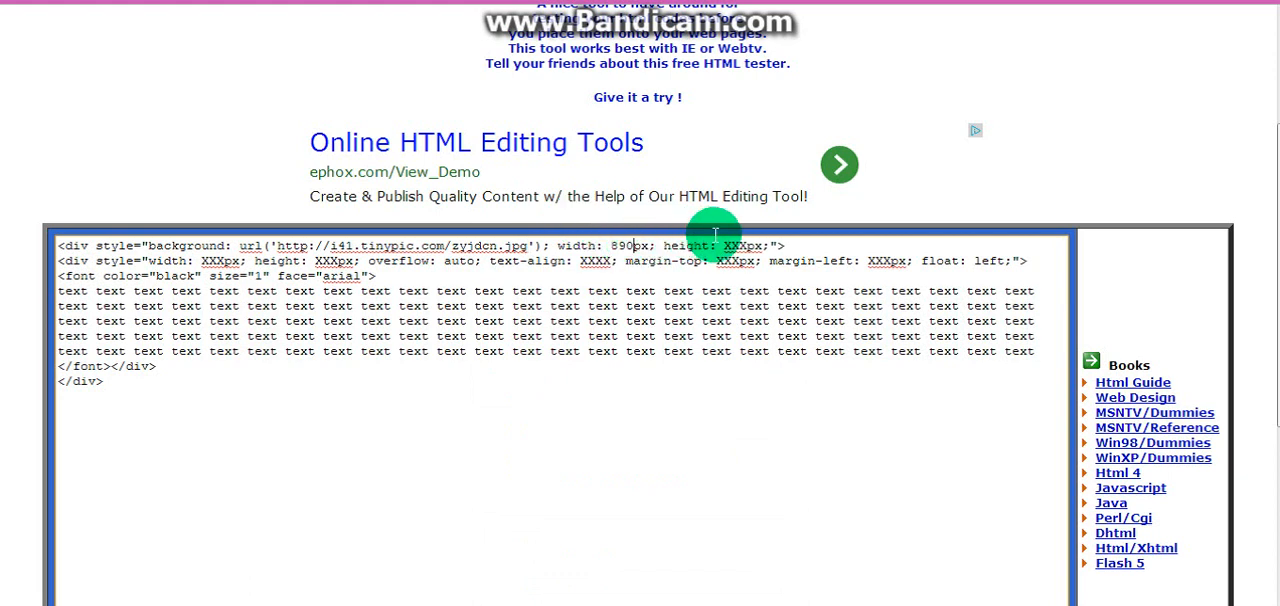
pyautogui.doubleClick(738, 246)
pyautogui.write('556')
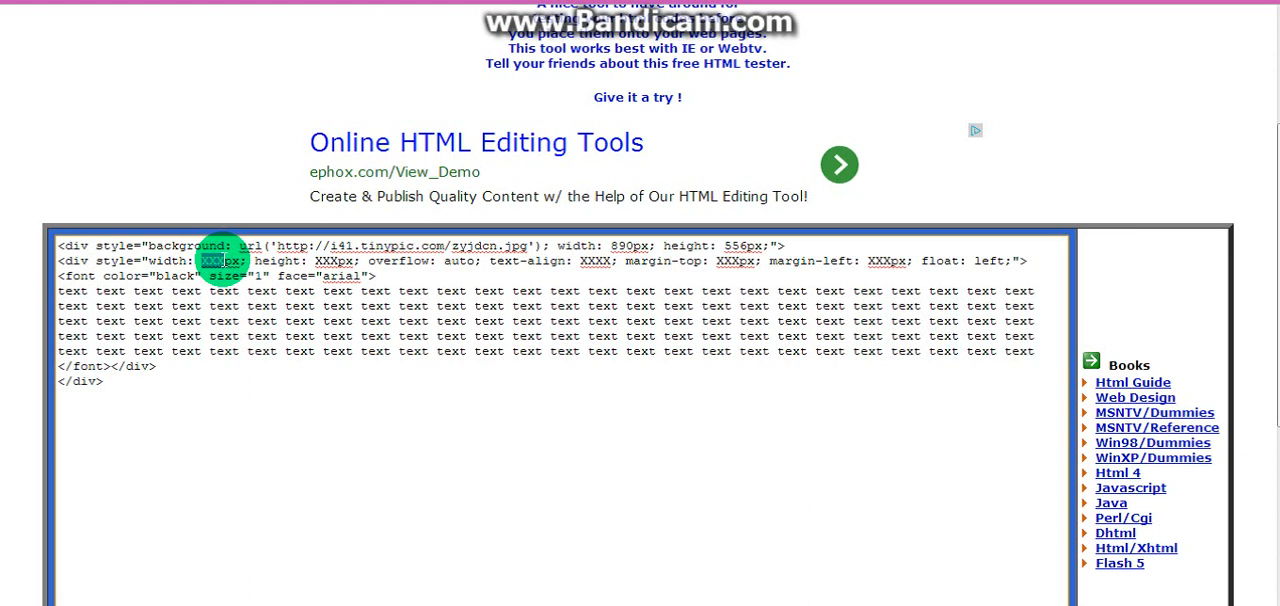
# Fill the text-box placeholders: width 150, height 170, text-align center, margin-top 300
pyautogui.write('150')
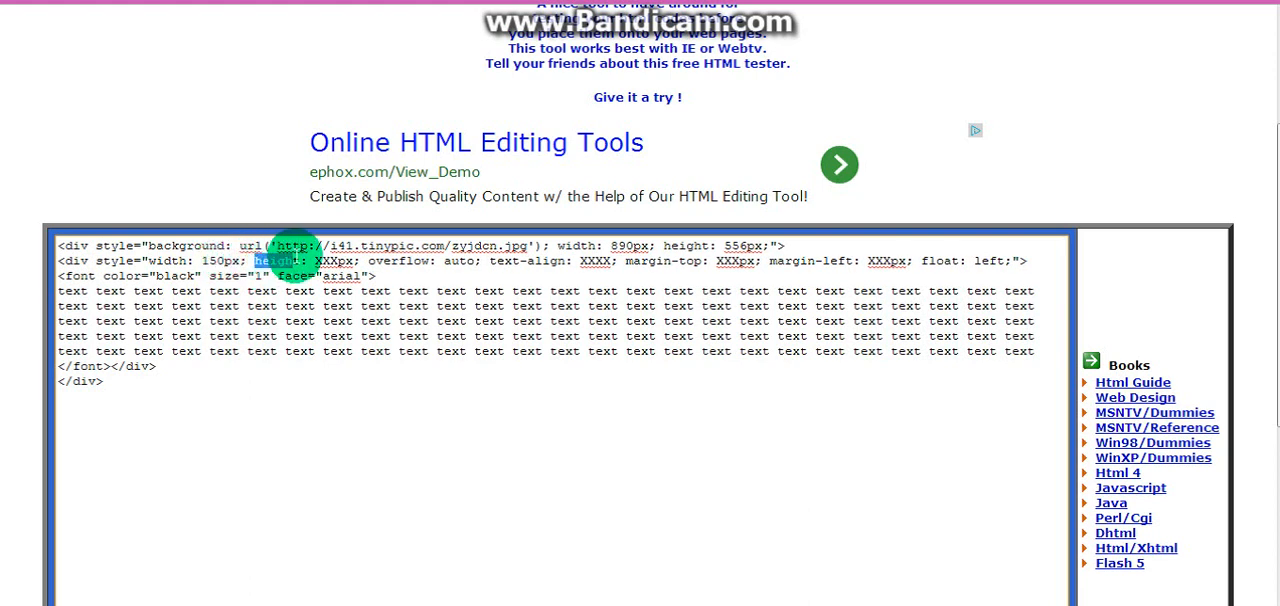
pyautogui.write('170t')
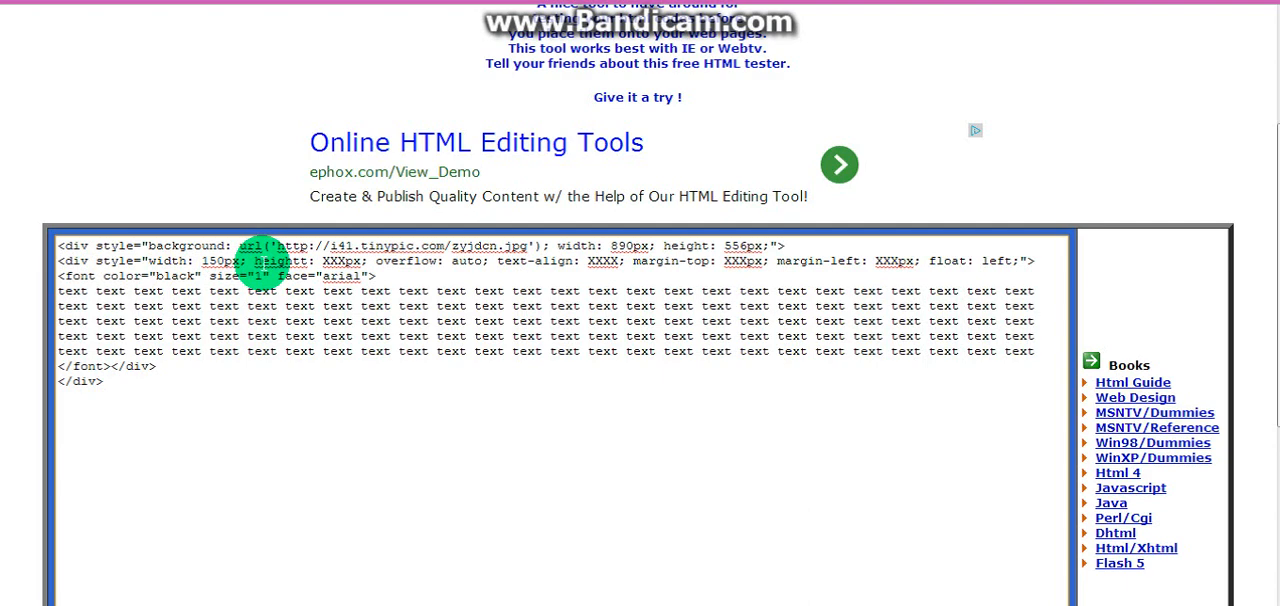
pyautogui.doubleClick(281, 261)
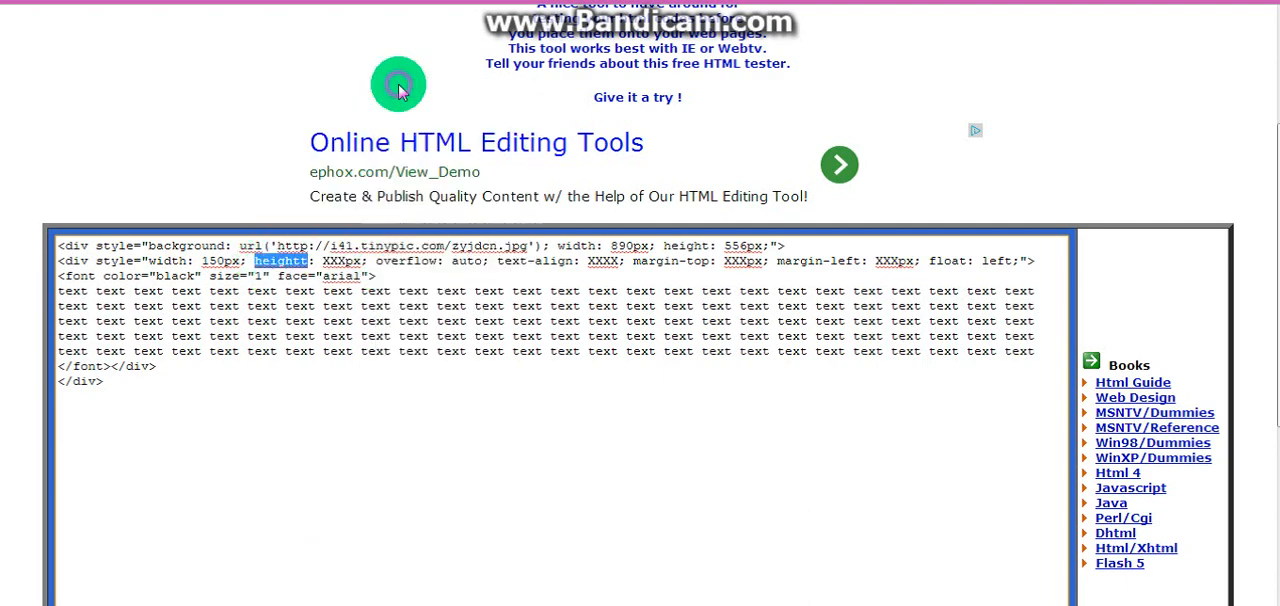
pyautogui.doubleClick(330, 261)
pyautogui.write('170')
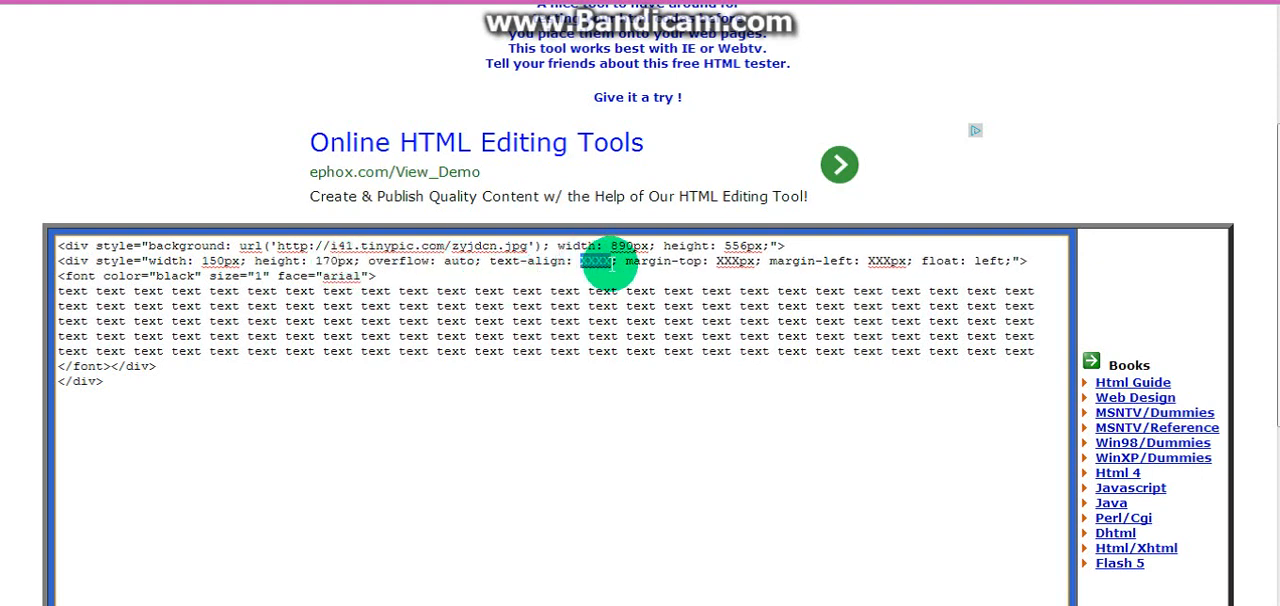
pyautogui.write('center')
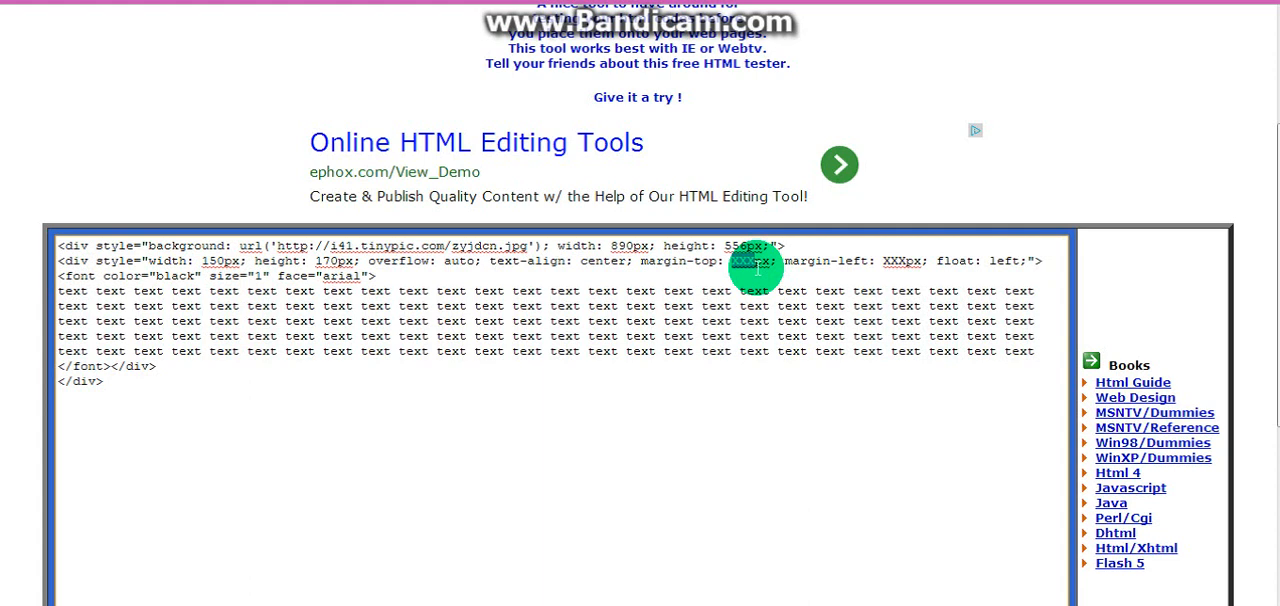
pyautogui.write('300')
pyautogui.click(218, 275)
pyautogui.write('2')
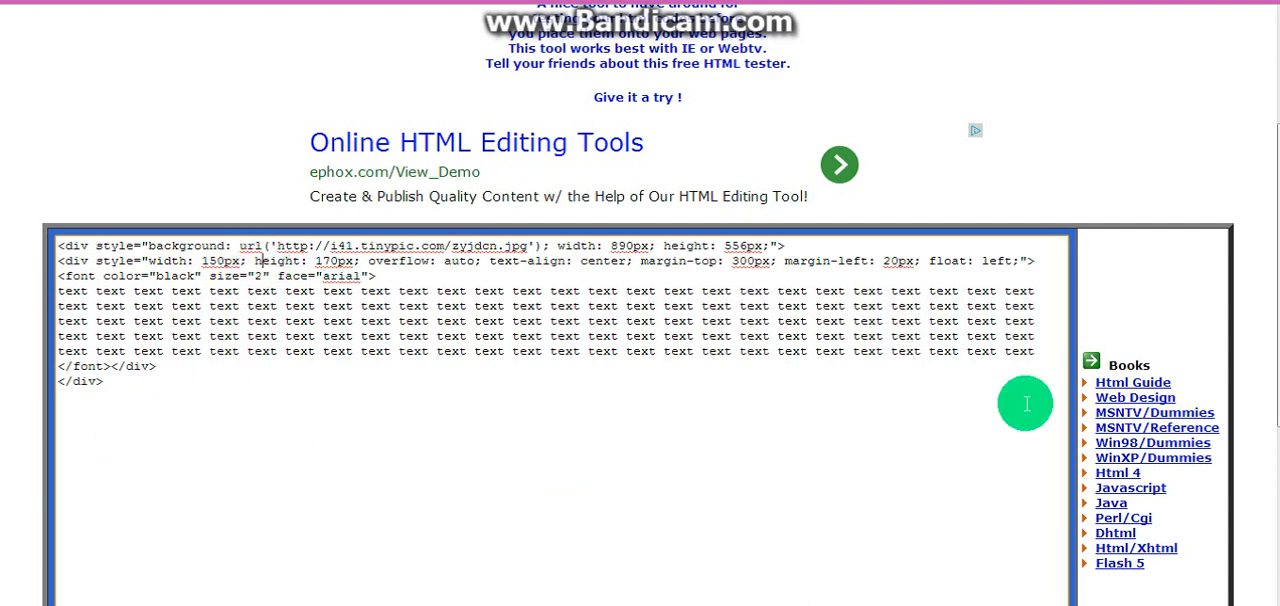
pyautogui.scroll(-3)
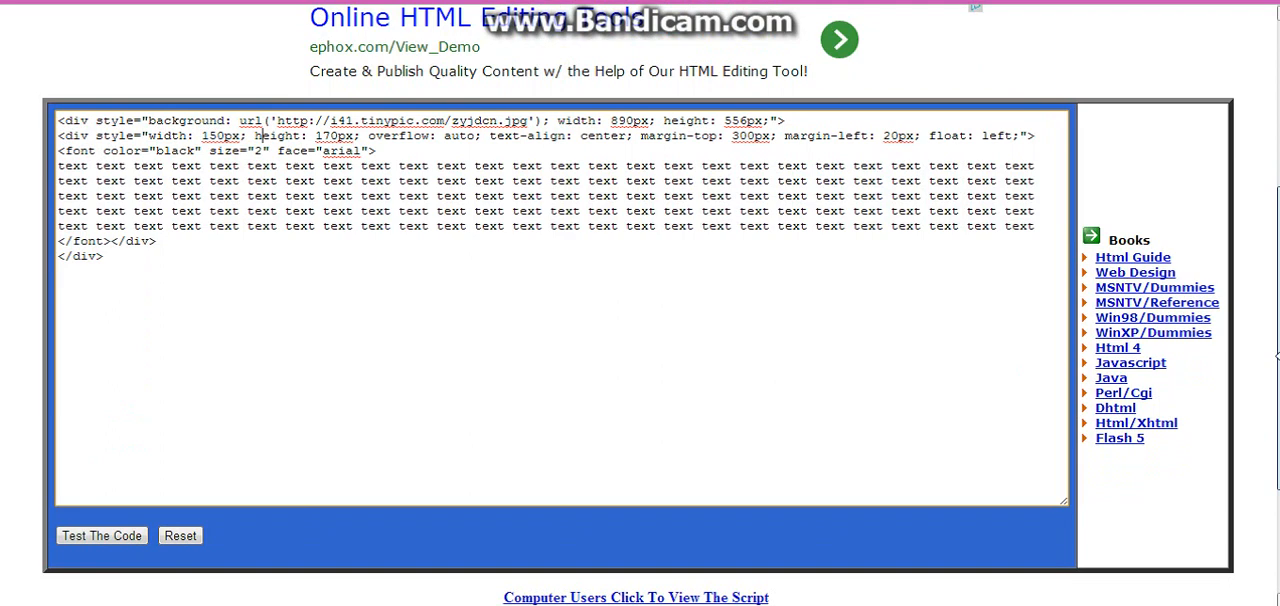
pyautogui.click(101, 535)
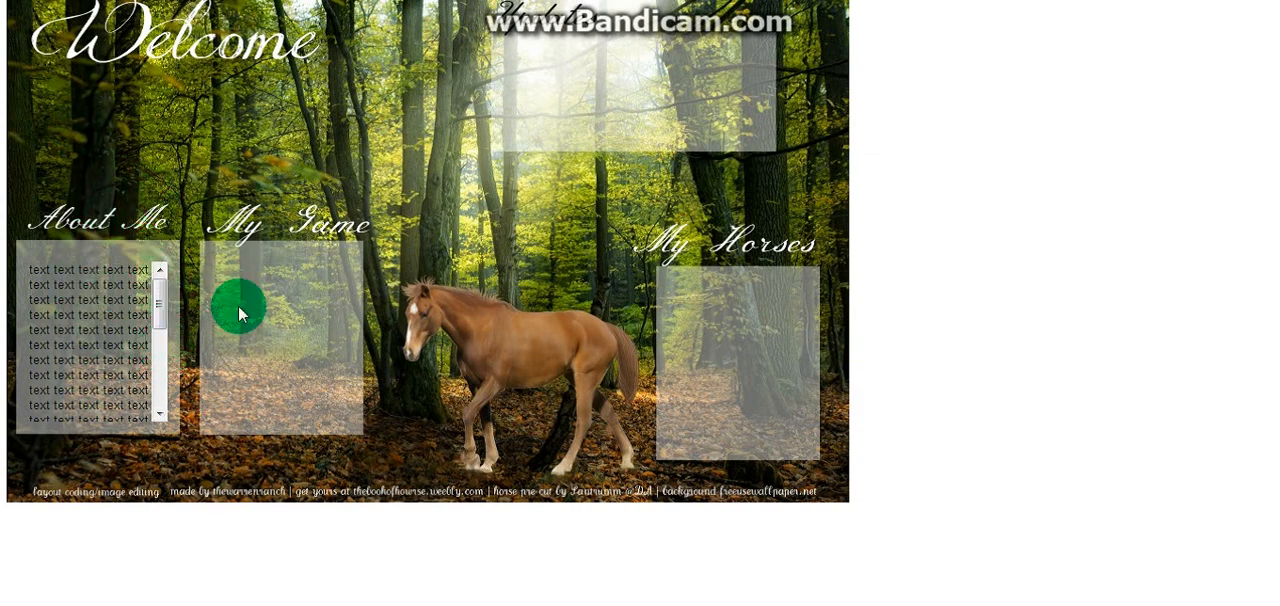
pyautogui.moveTo(623, 58)
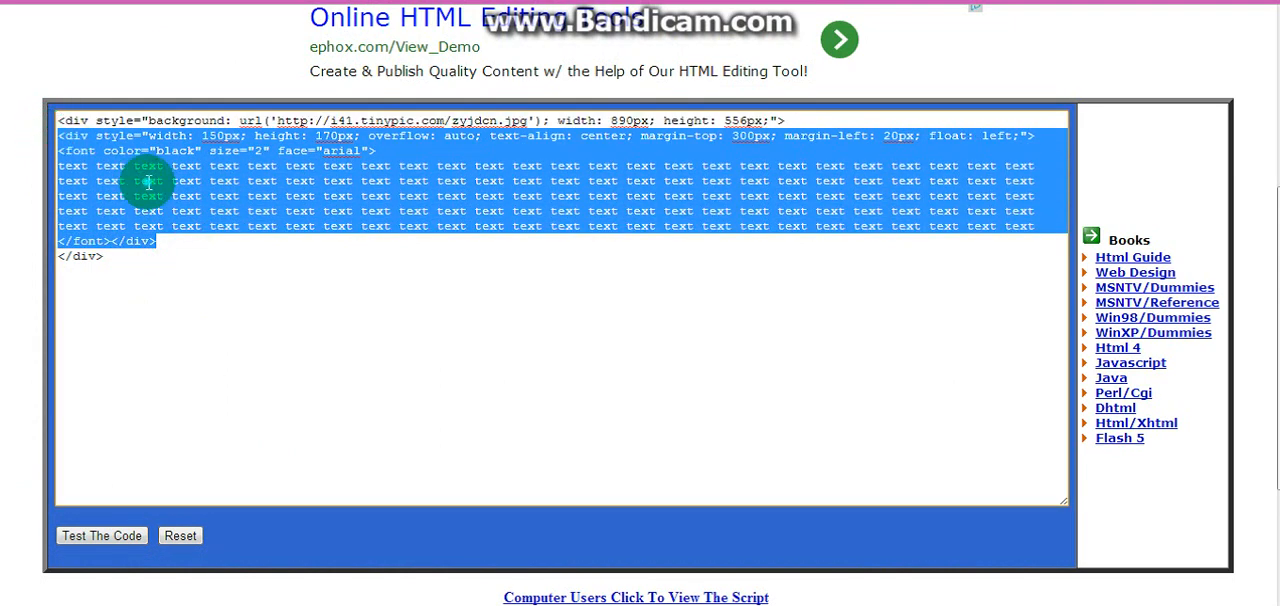
# Copy the text-box div block and paste a duplicate before the closing </div>
pyautogui.rightClick(148, 180)
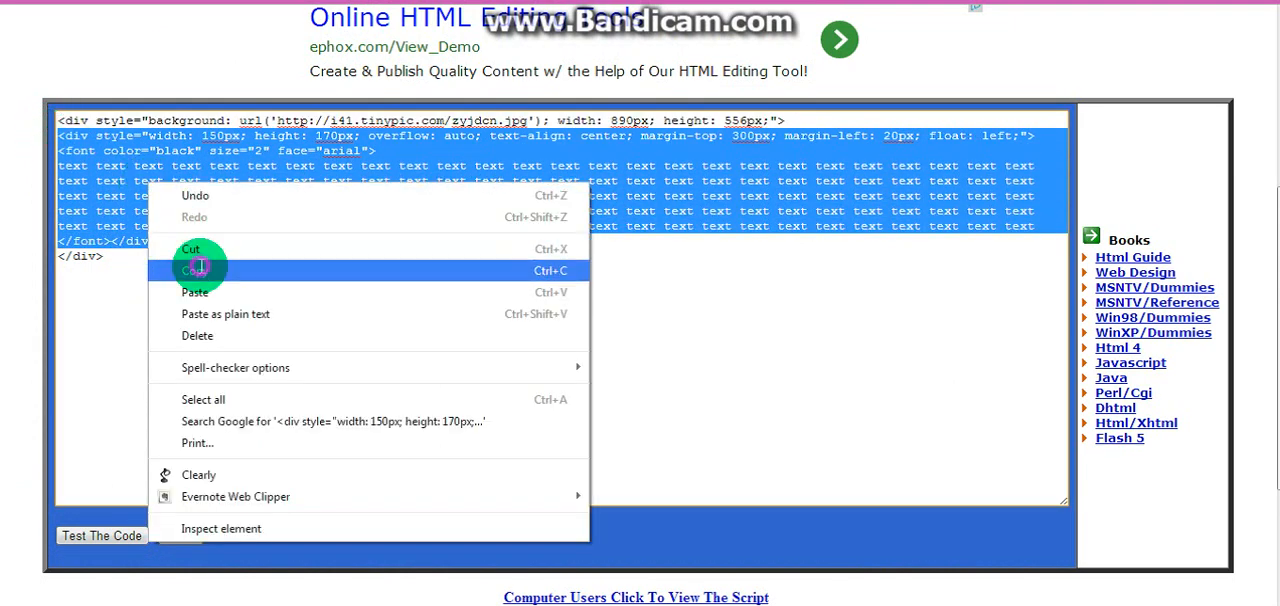
pyautogui.click(191, 270)
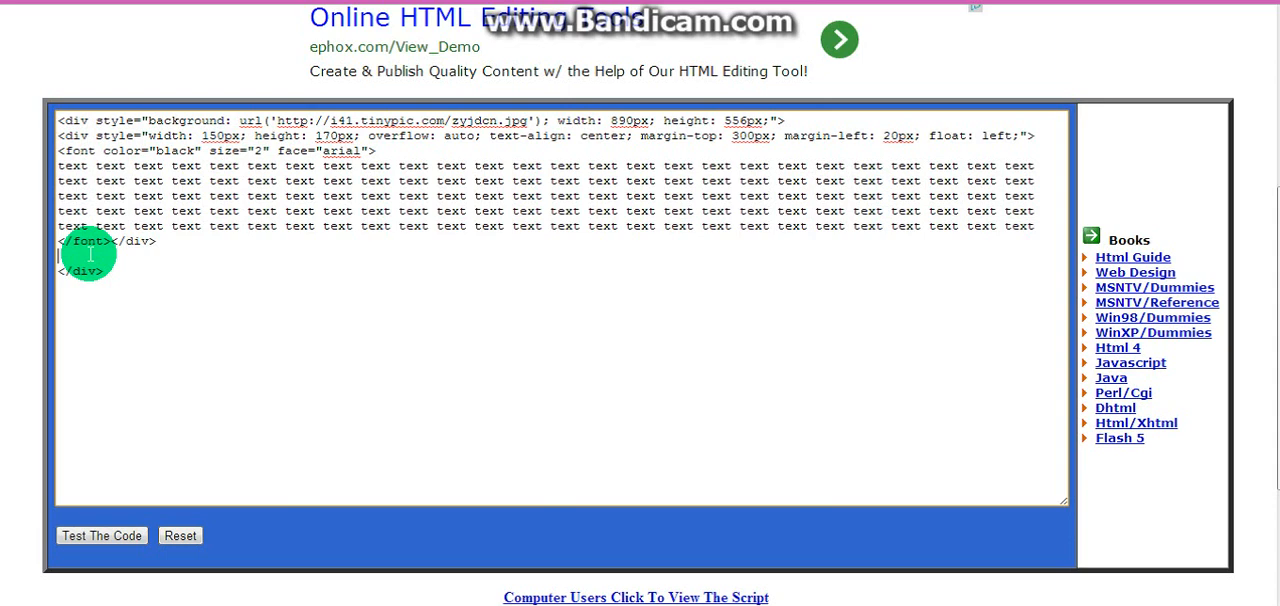
pyautogui.rightClick(88, 255)
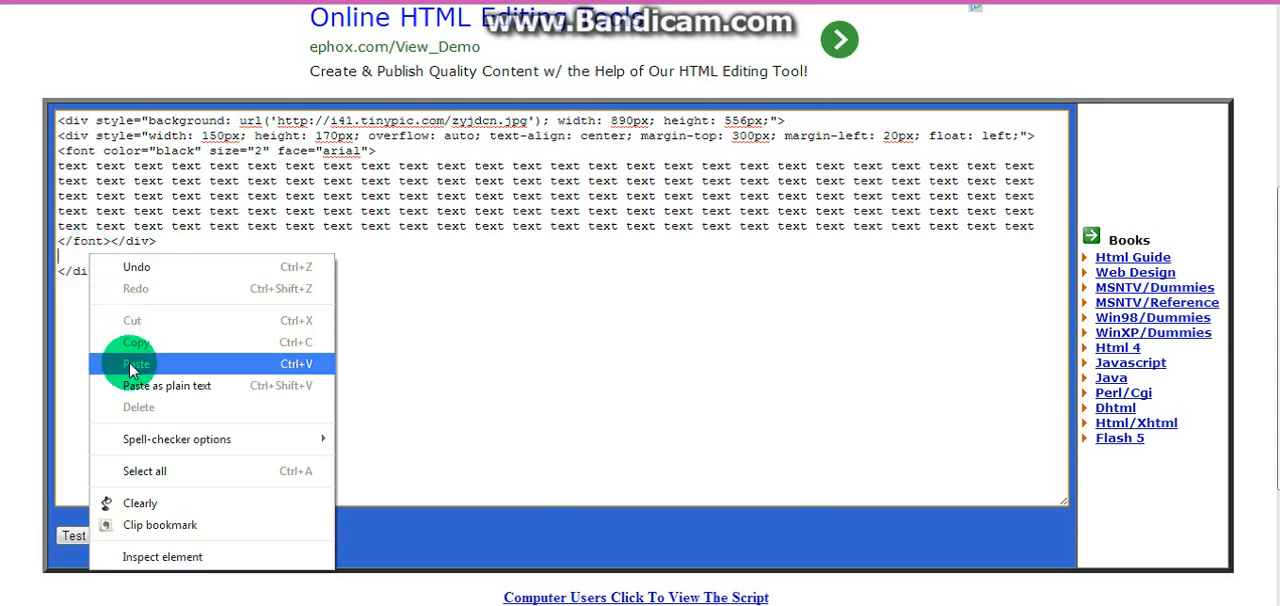
pyautogui.click(136, 364)
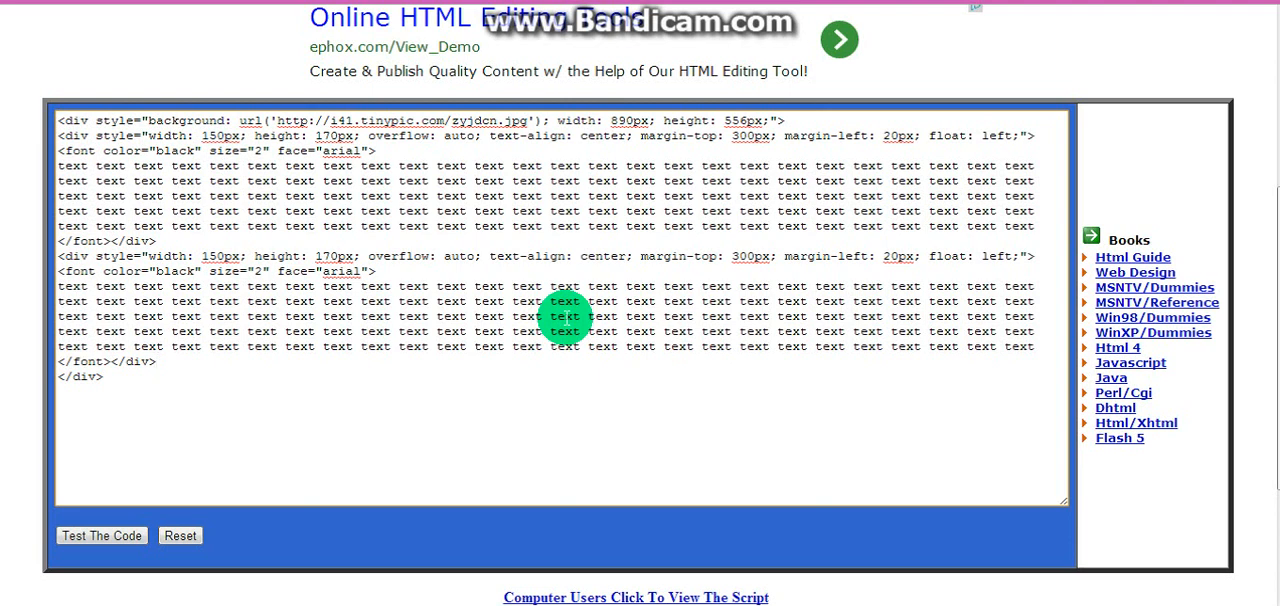
pyautogui.moveTo(462, 235)
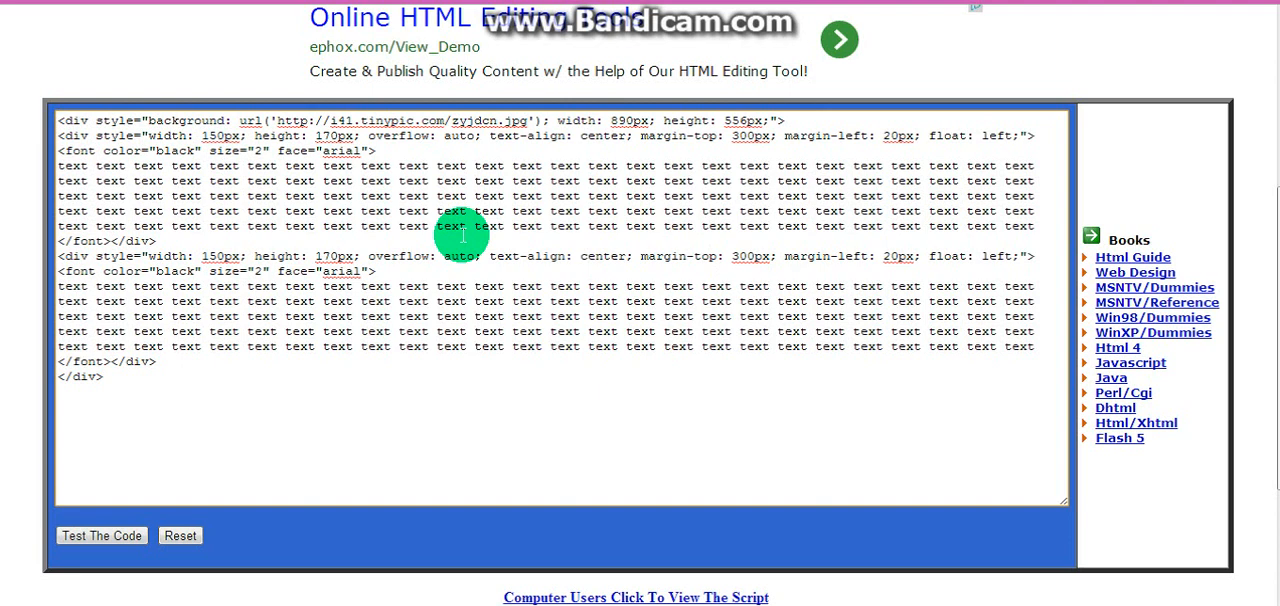